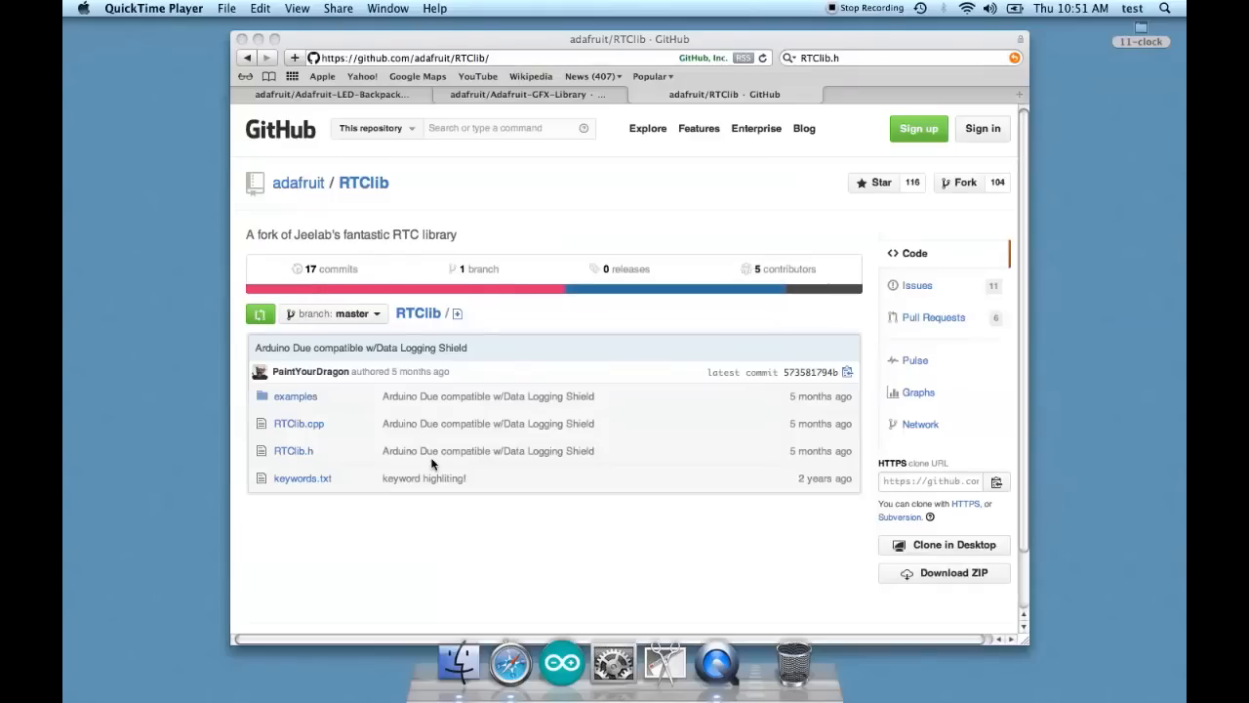
Download the Adafruit-LED-Backpack-Library repository as a ZIP, then move to the Adafruit-GFX-Library page.
left_click(511, 664)
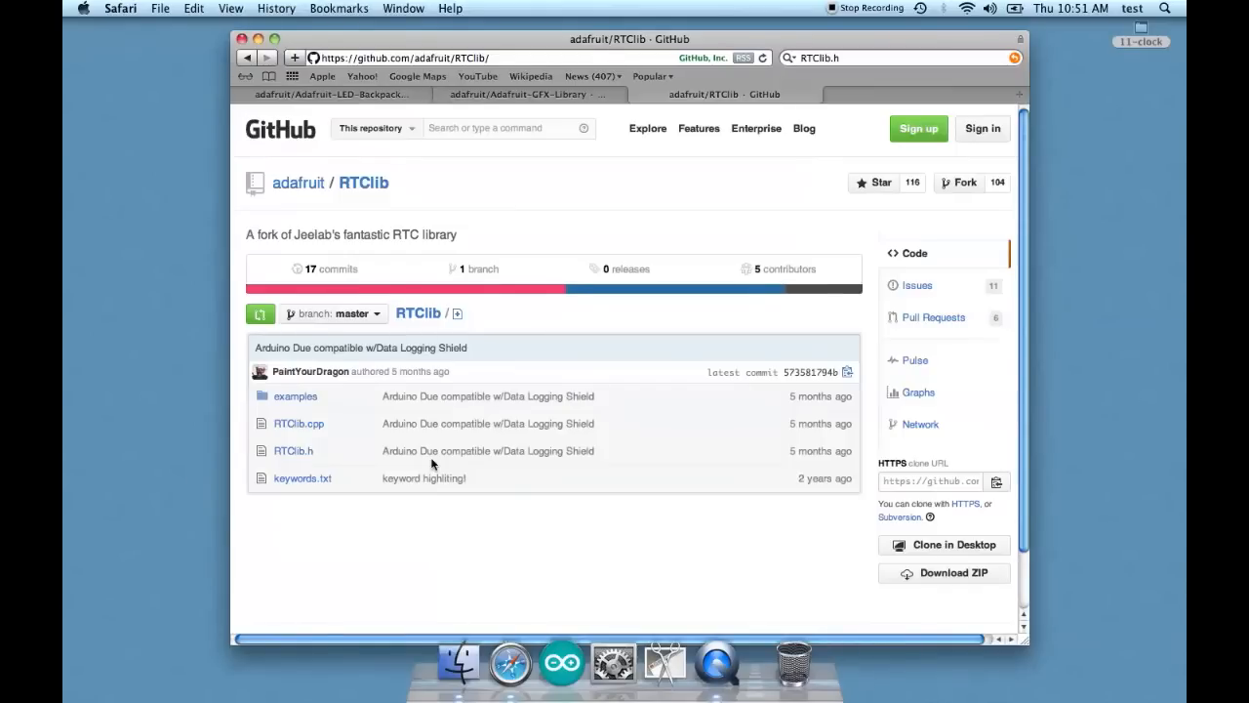
mouse_move(343, 101)
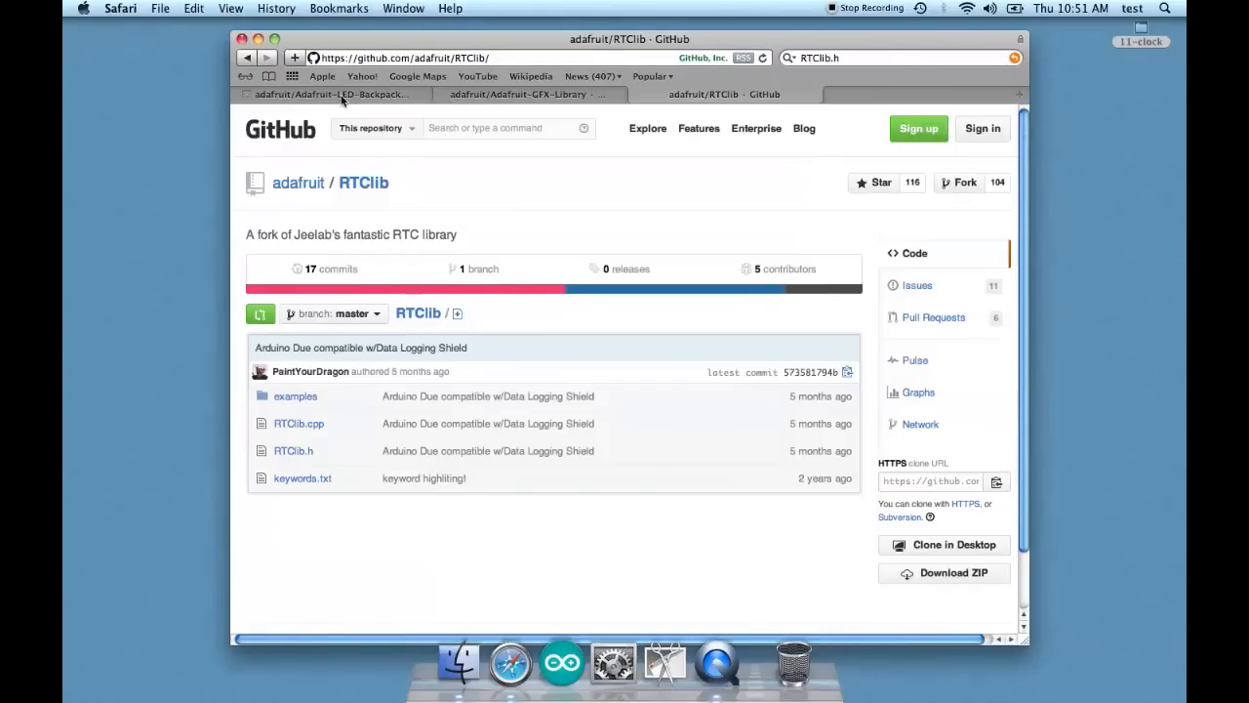
left_click(332, 94)
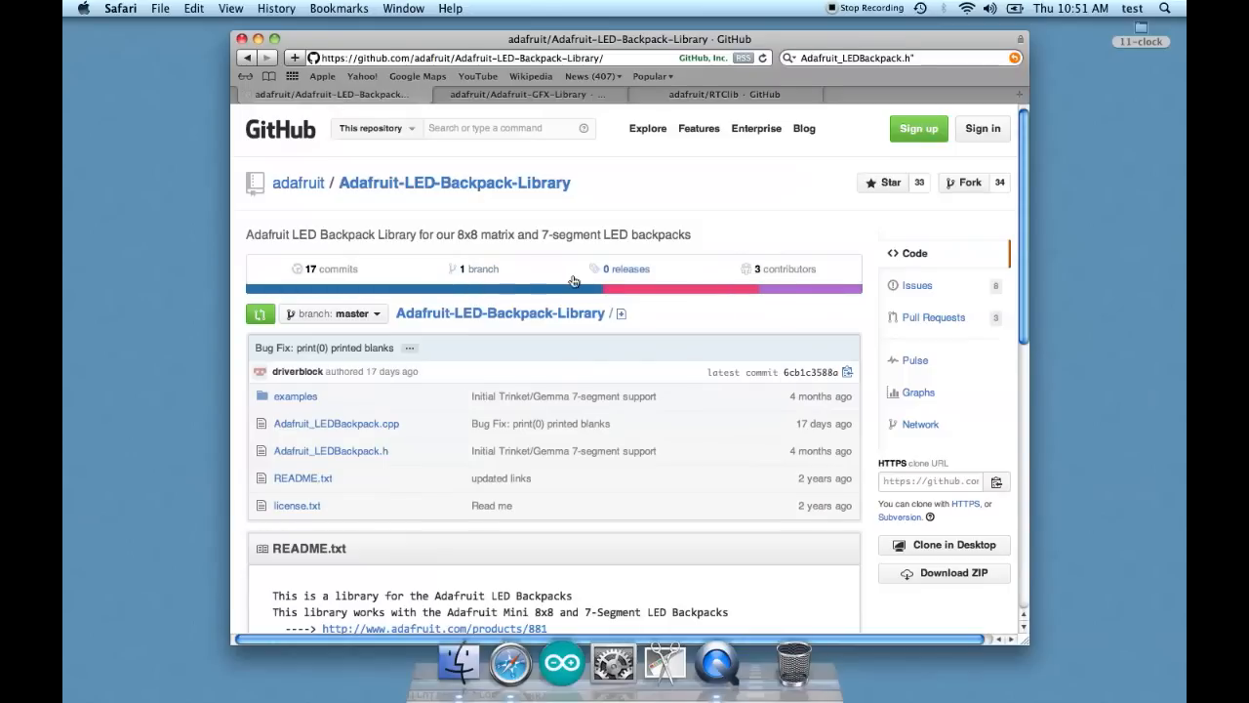
mouse_move(519, 71)
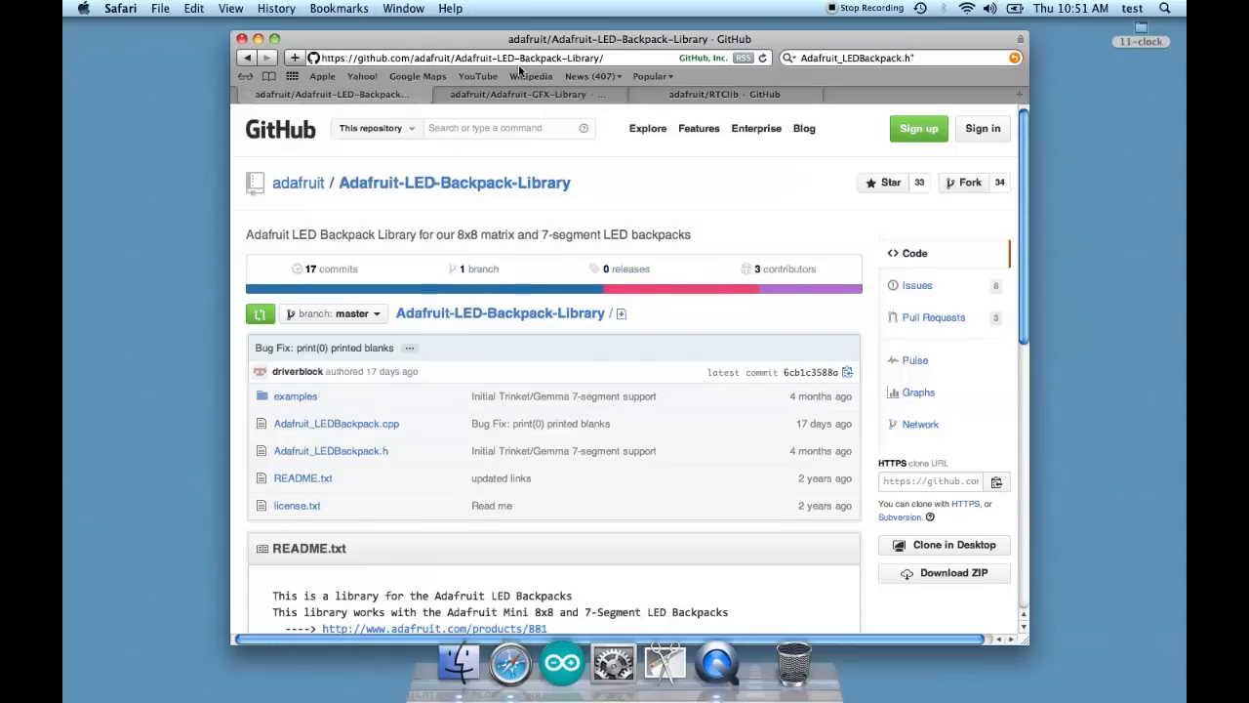
mouse_move(416, 465)
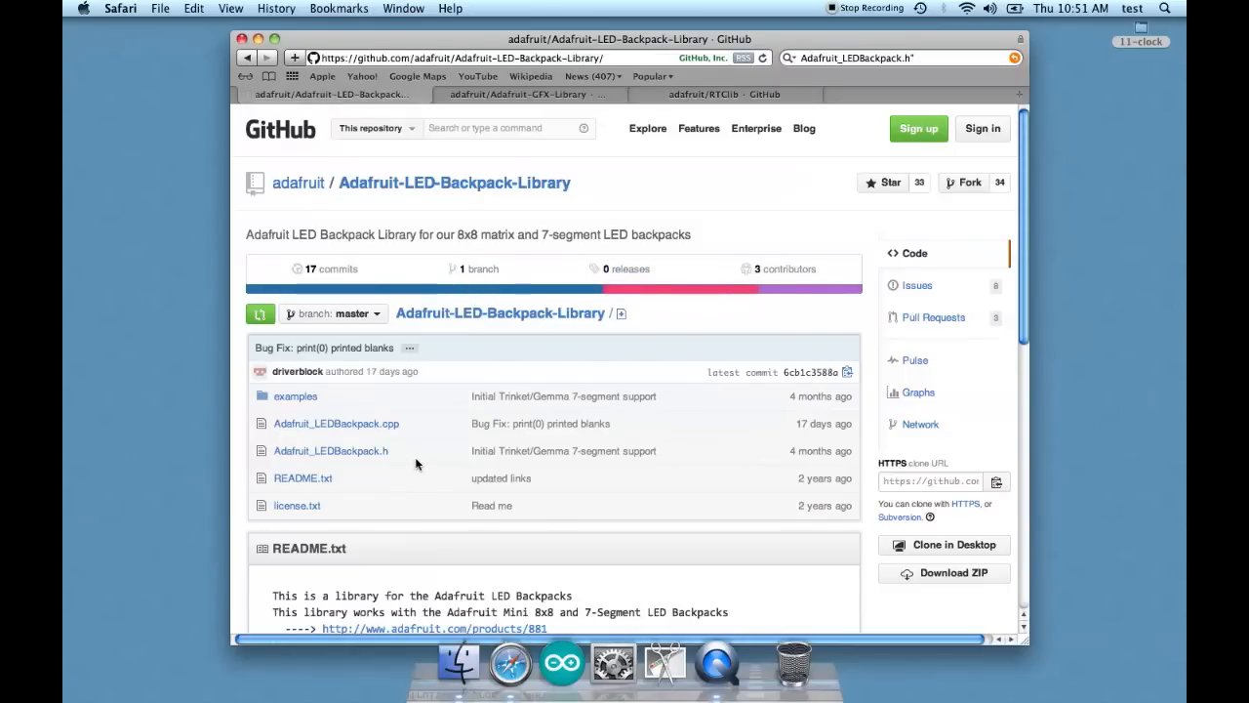
left_click(945, 574)
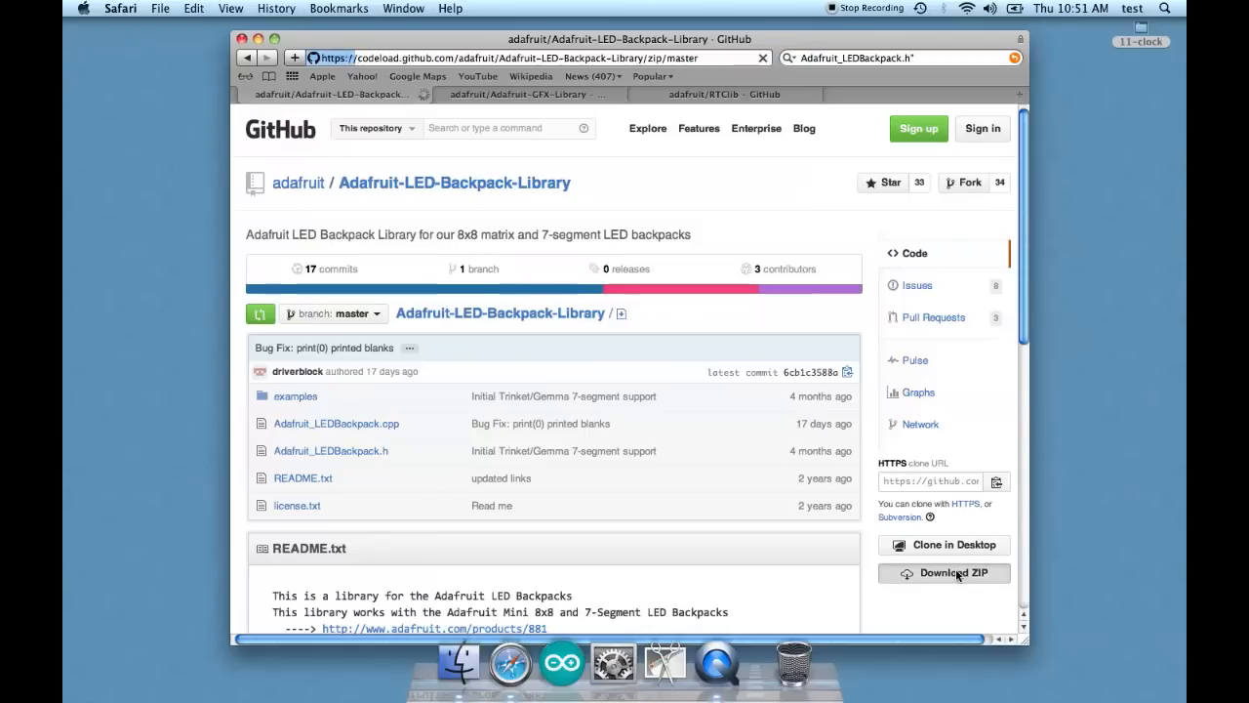
left_click(943, 573)
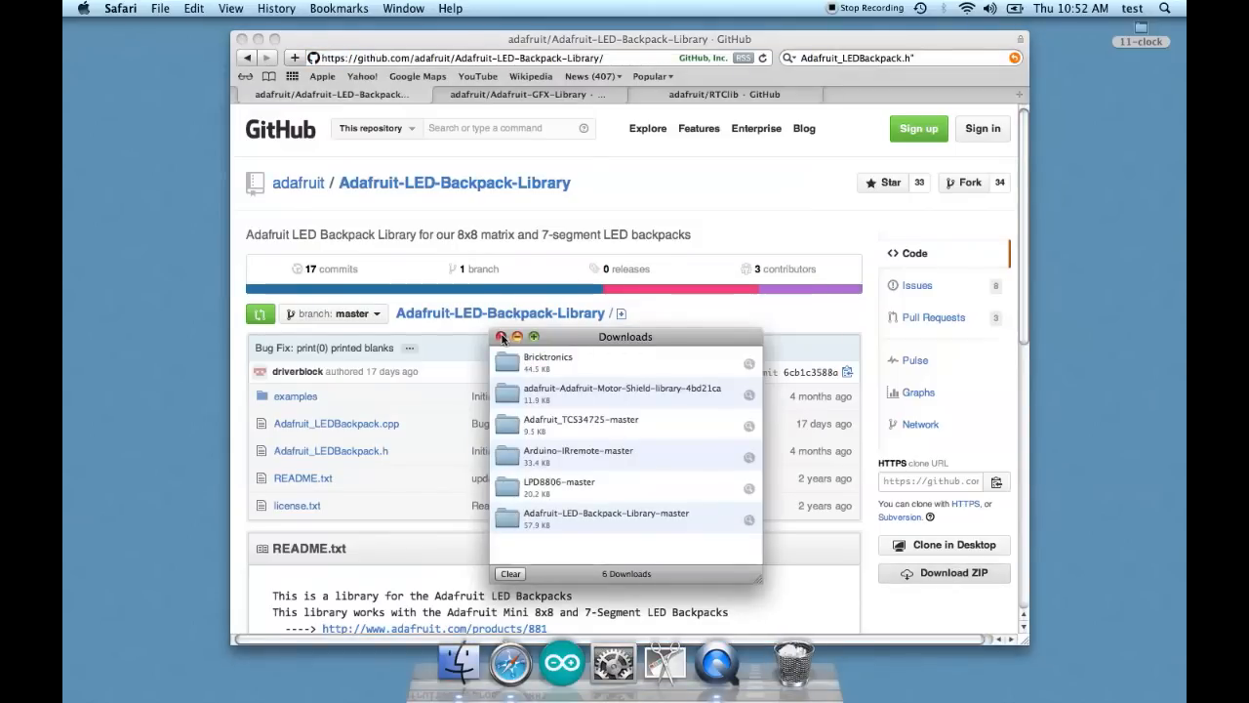
left_click(523, 93)
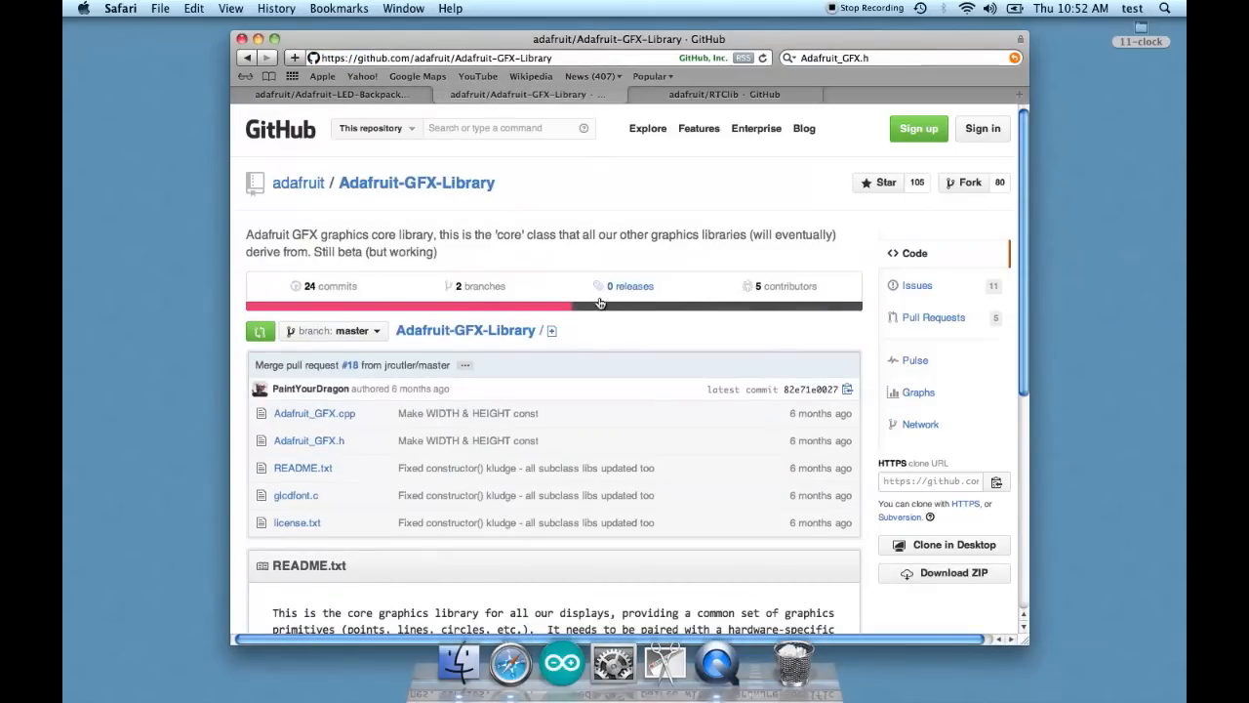
Scroll through the Adafruit-GFX-Library repository's source files and README.
scroll("down", 3)
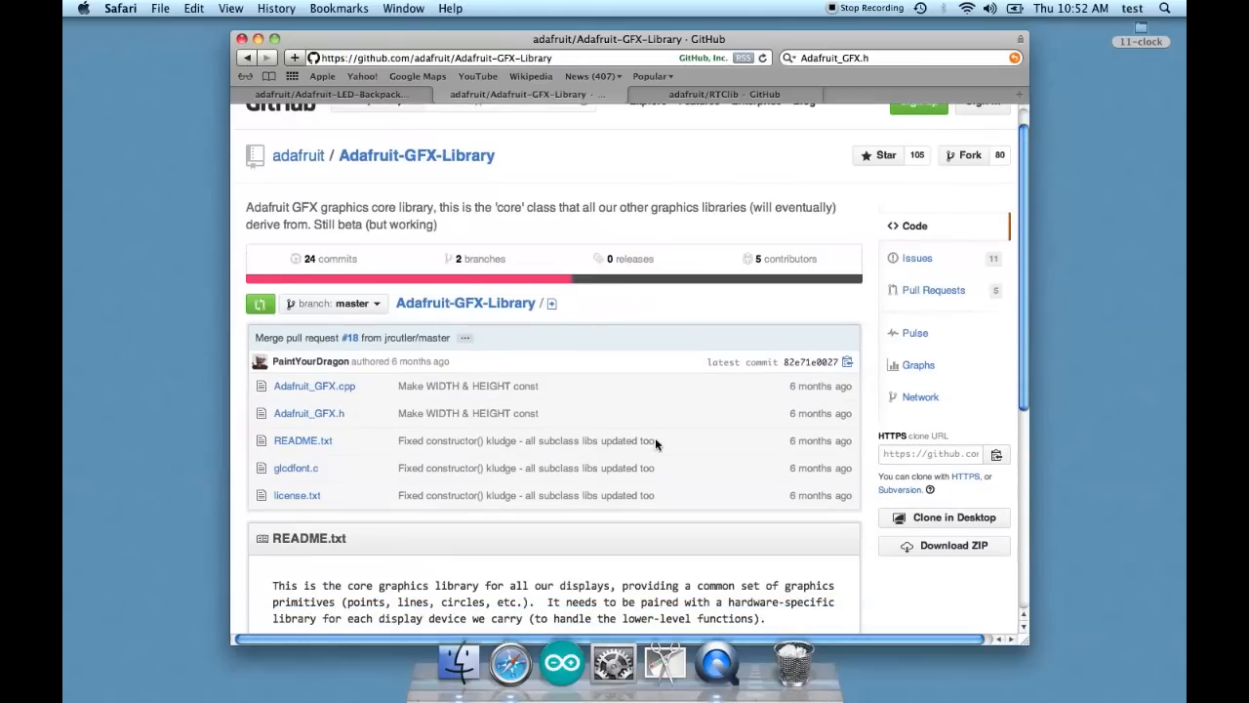
mouse_move(726, 554)
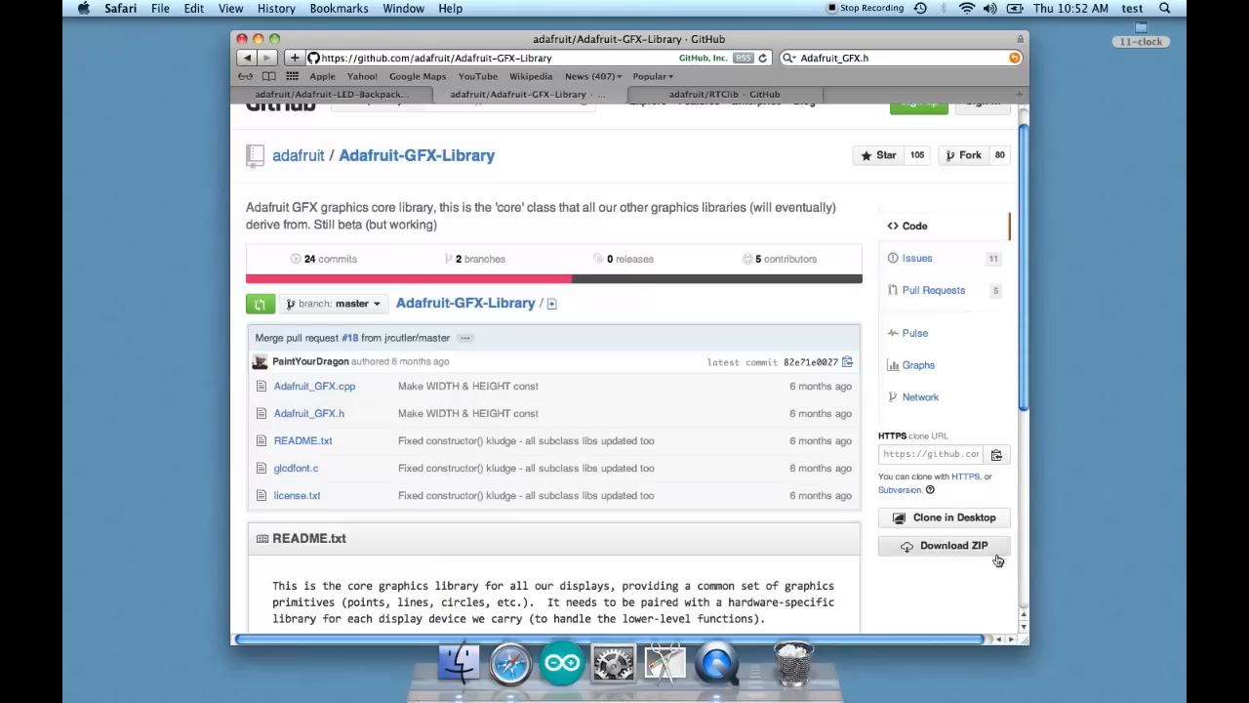
scroll("down", 3)
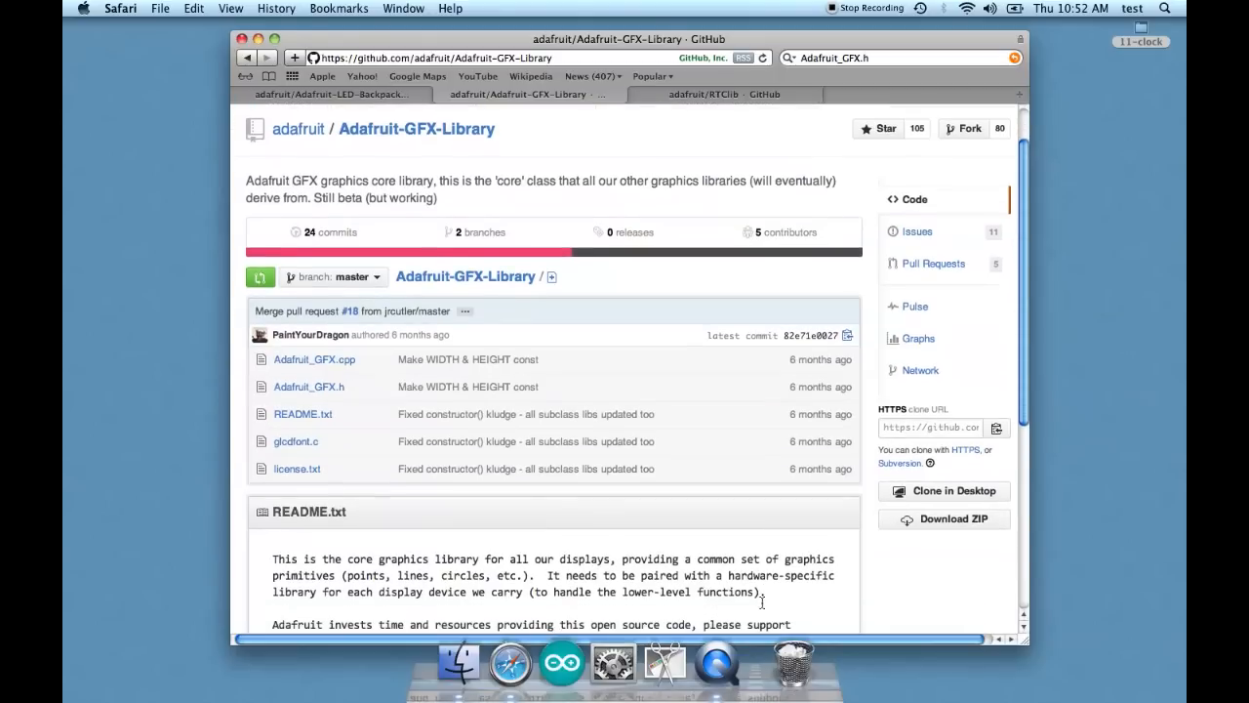
scroll("down", 3)
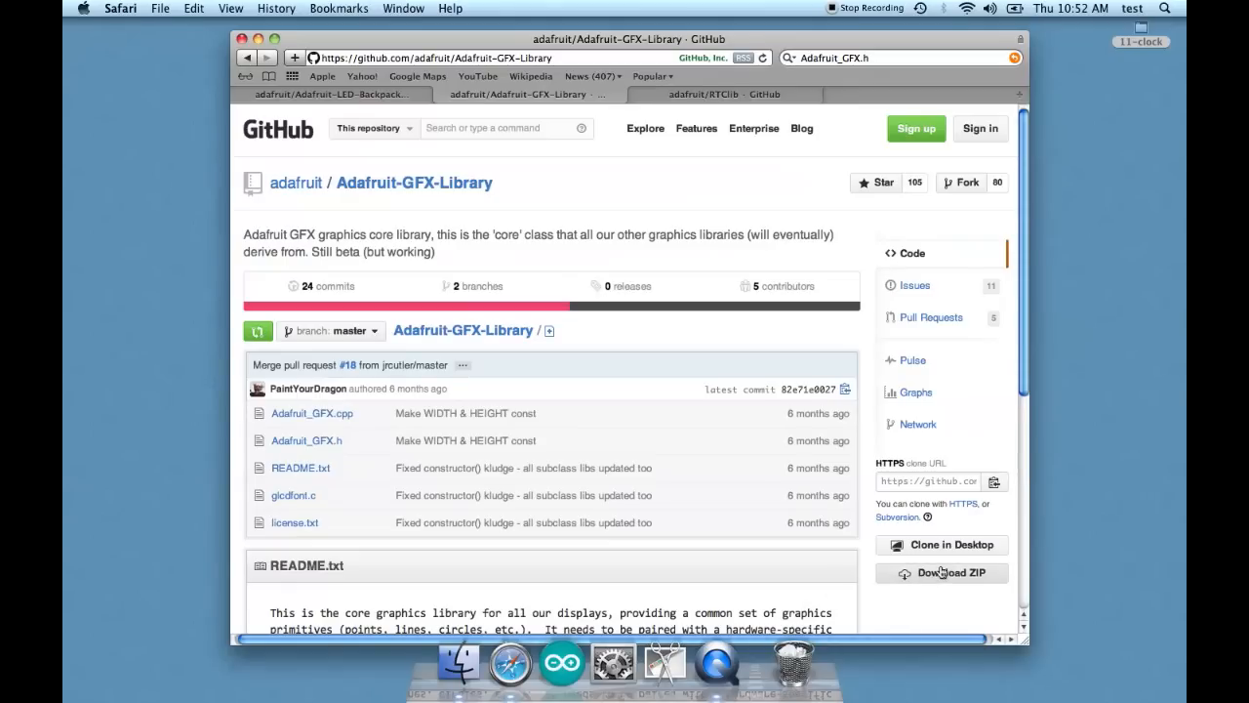
mouse_move(941, 574)
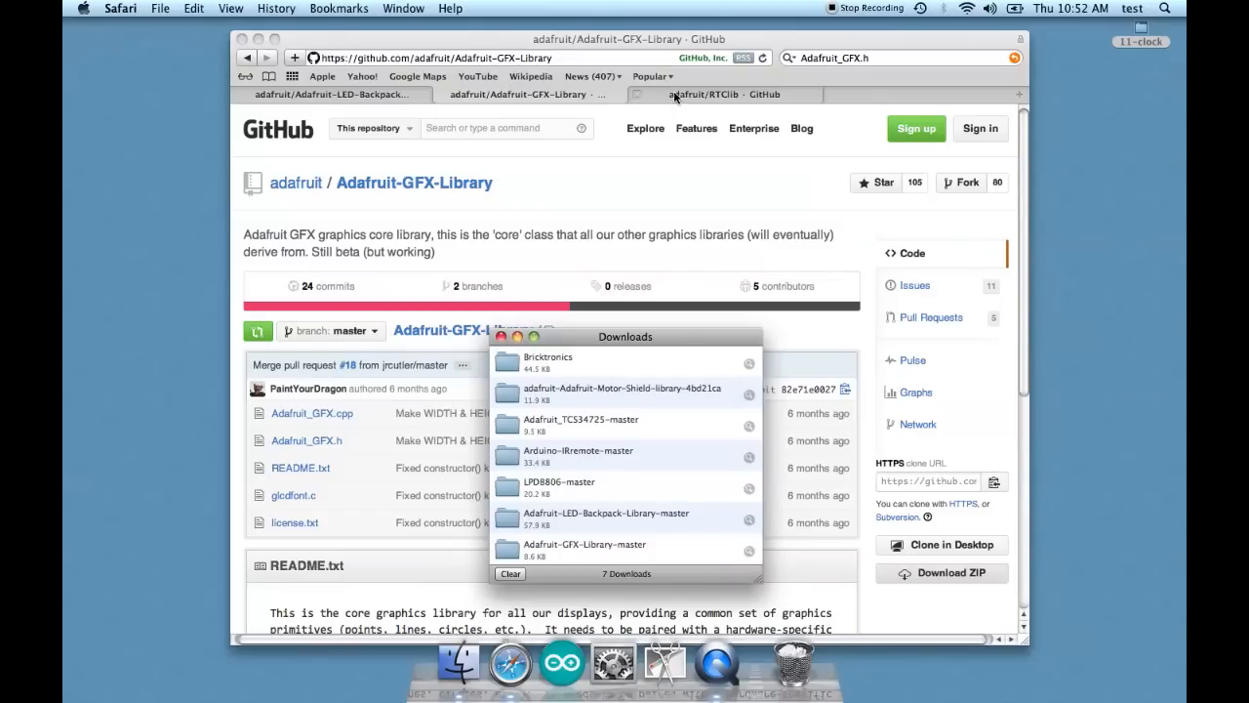
Download the RTClib repository as a ZIP and close the browser pages.
left_click(703, 94)
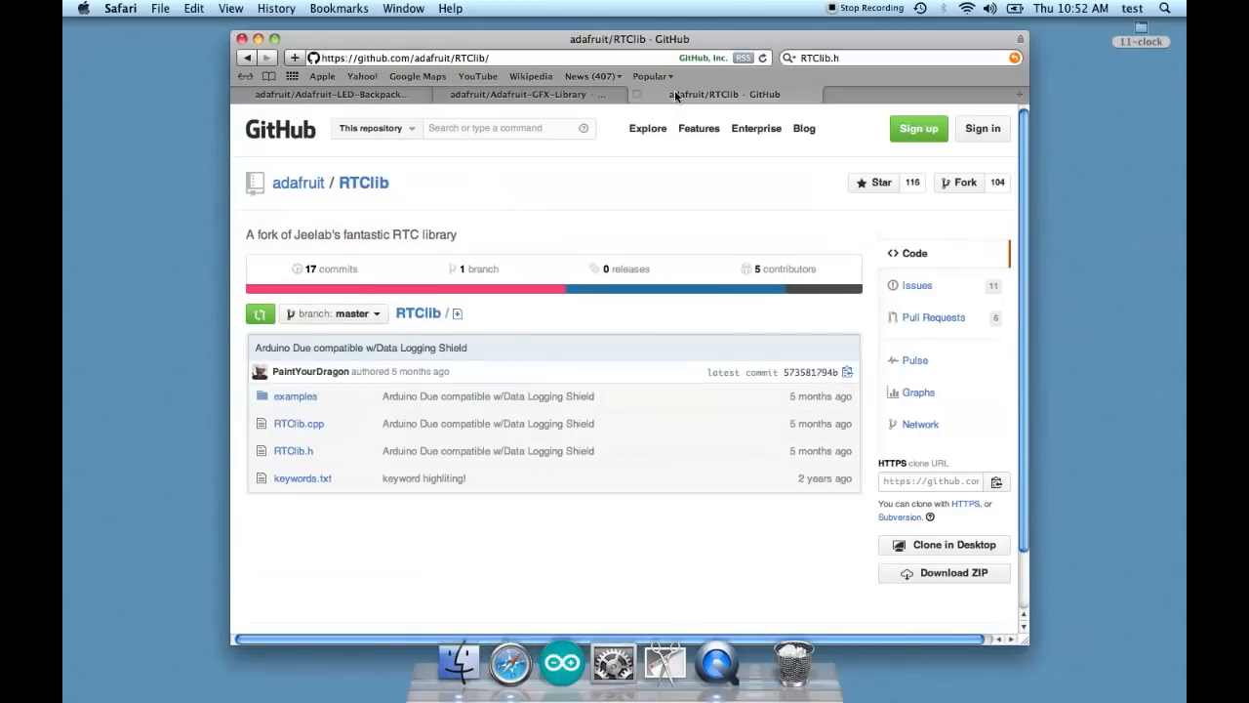
mouse_move(624, 378)
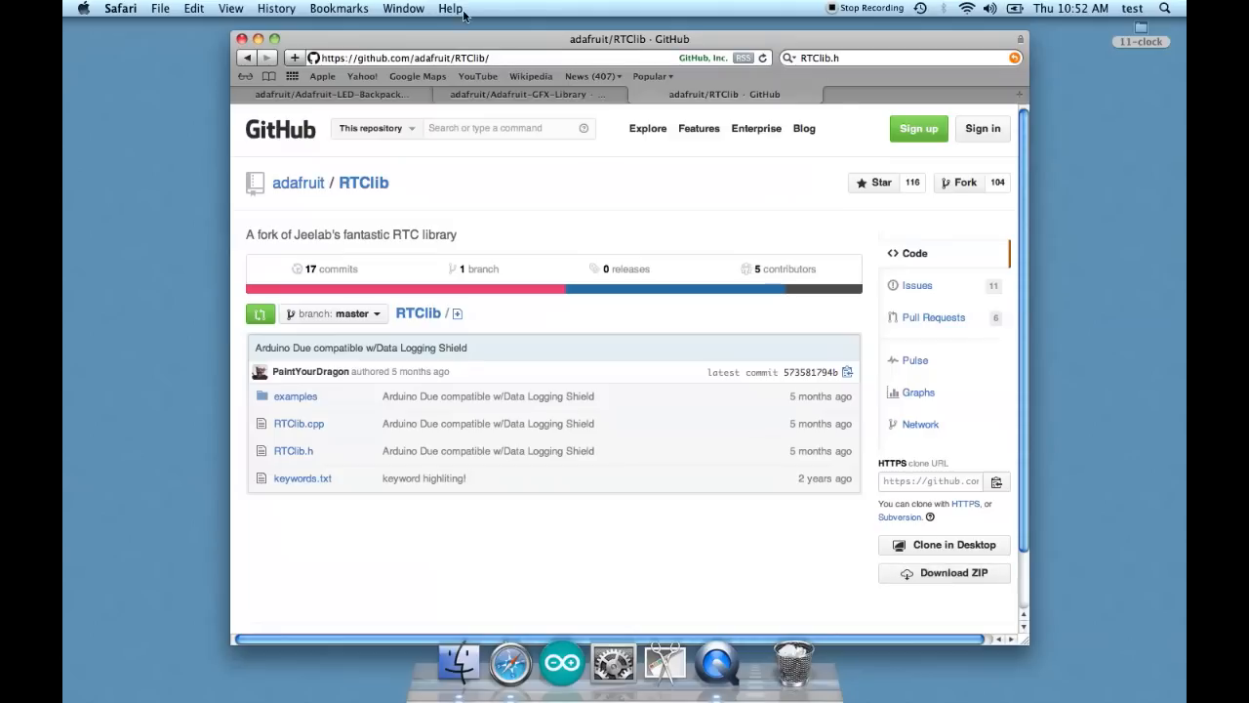
left_click(528, 94)
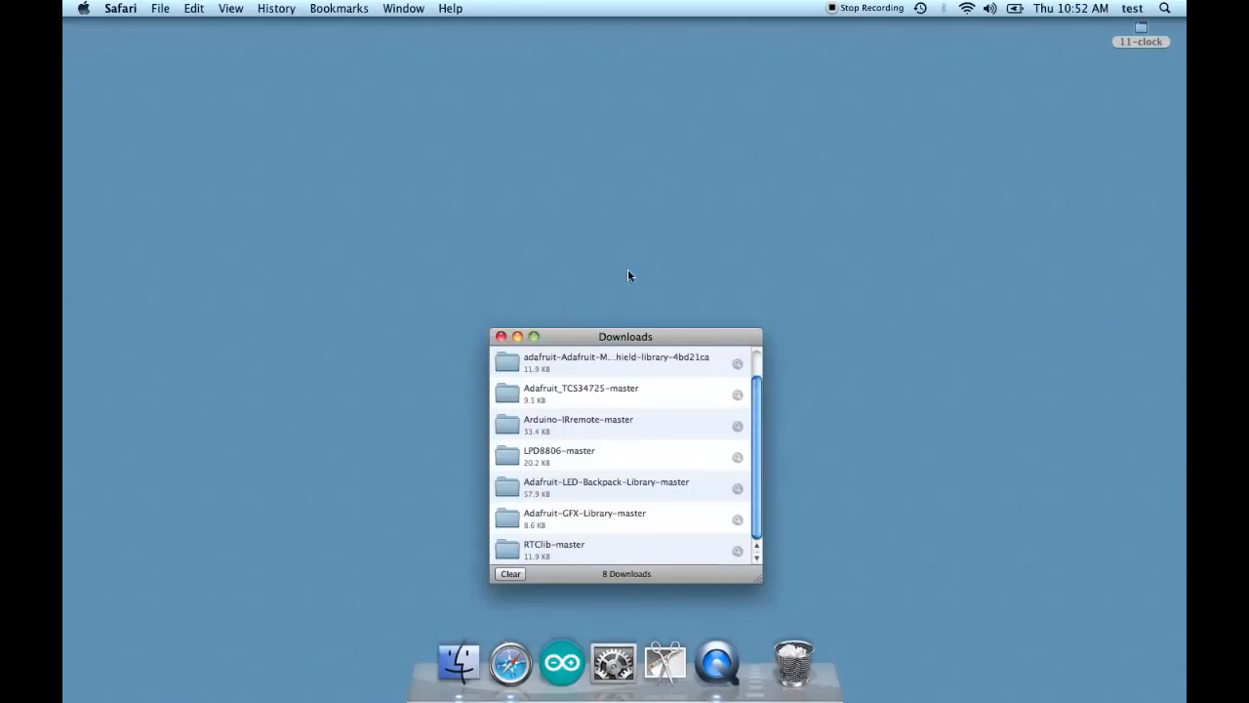
left_click(535, 660)
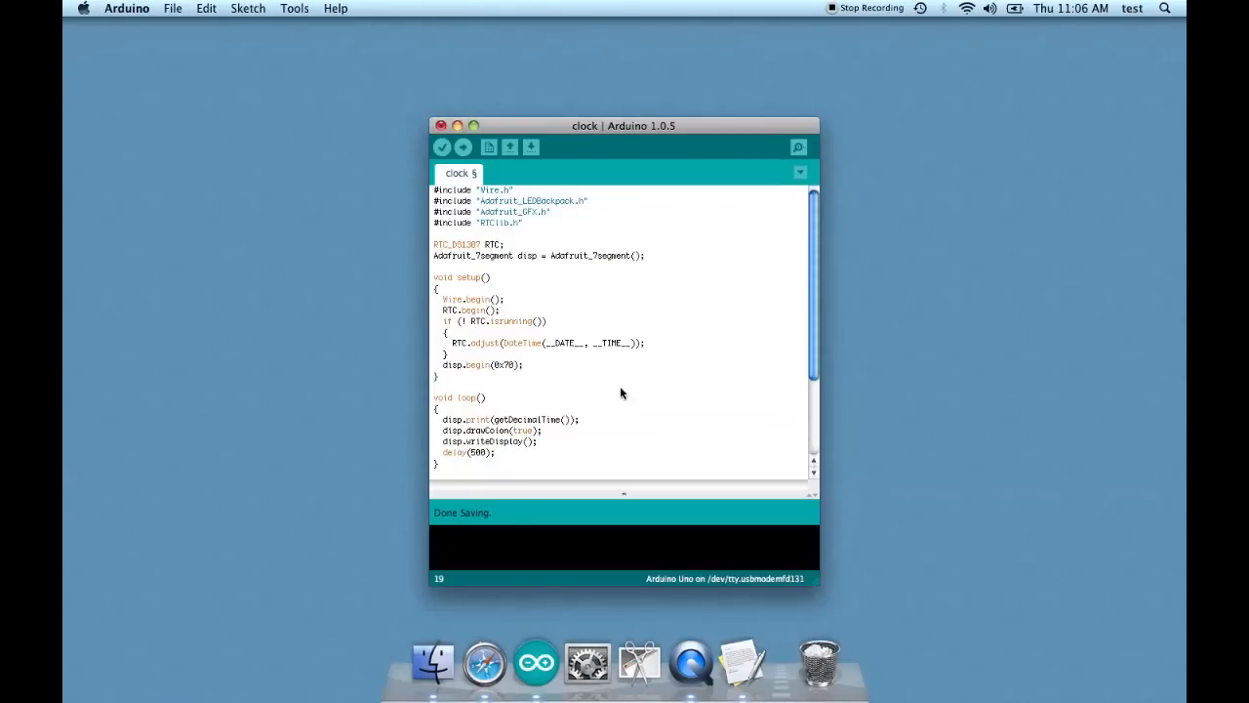
mouse_move(504, 238)
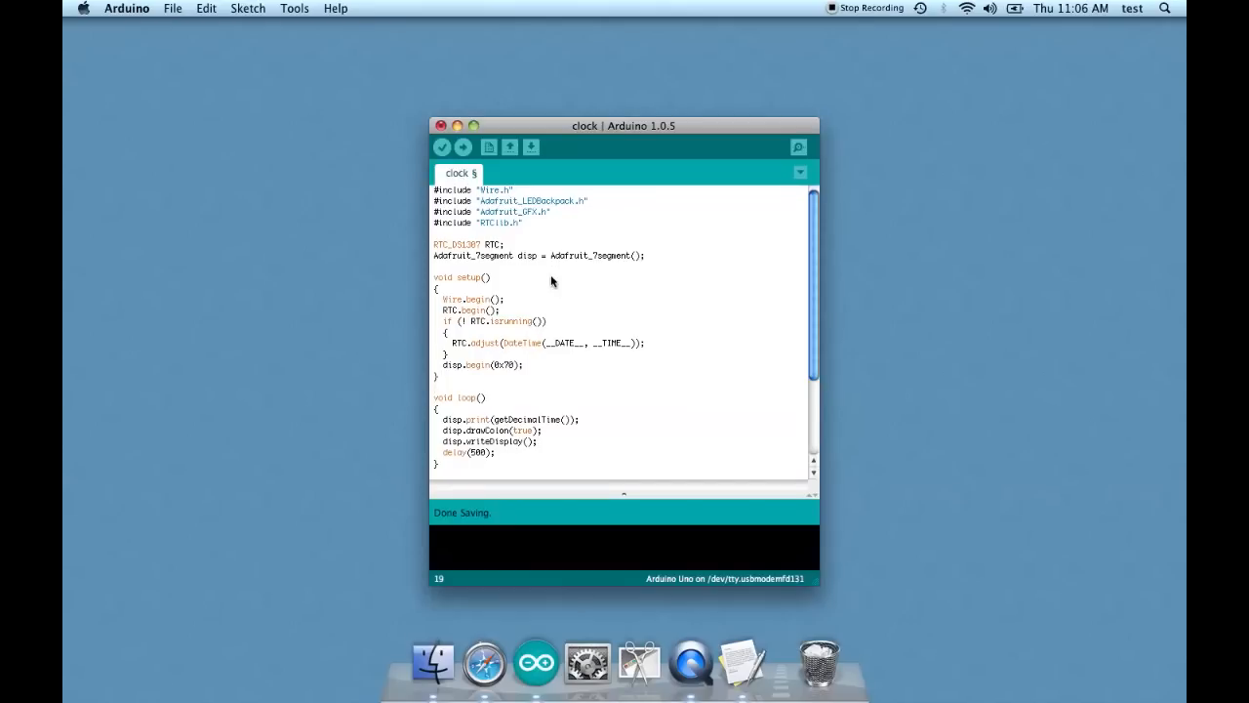
mouse_move(589, 212)
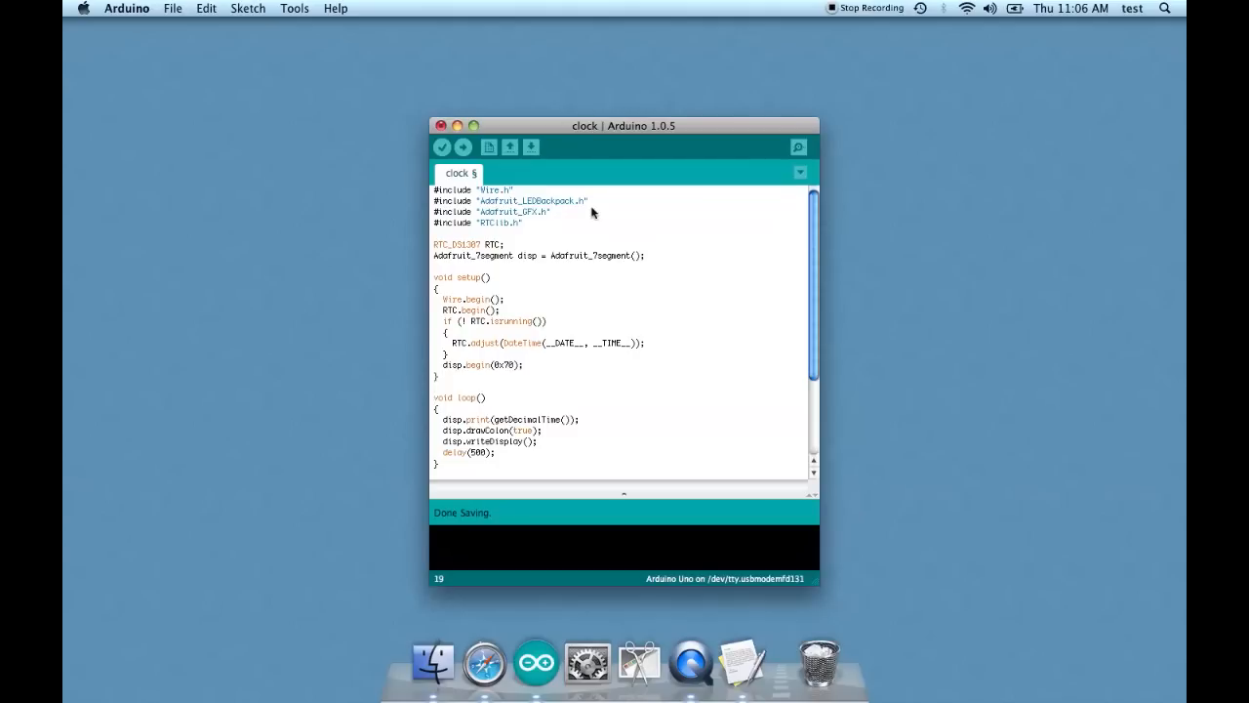
mouse_move(535, 274)
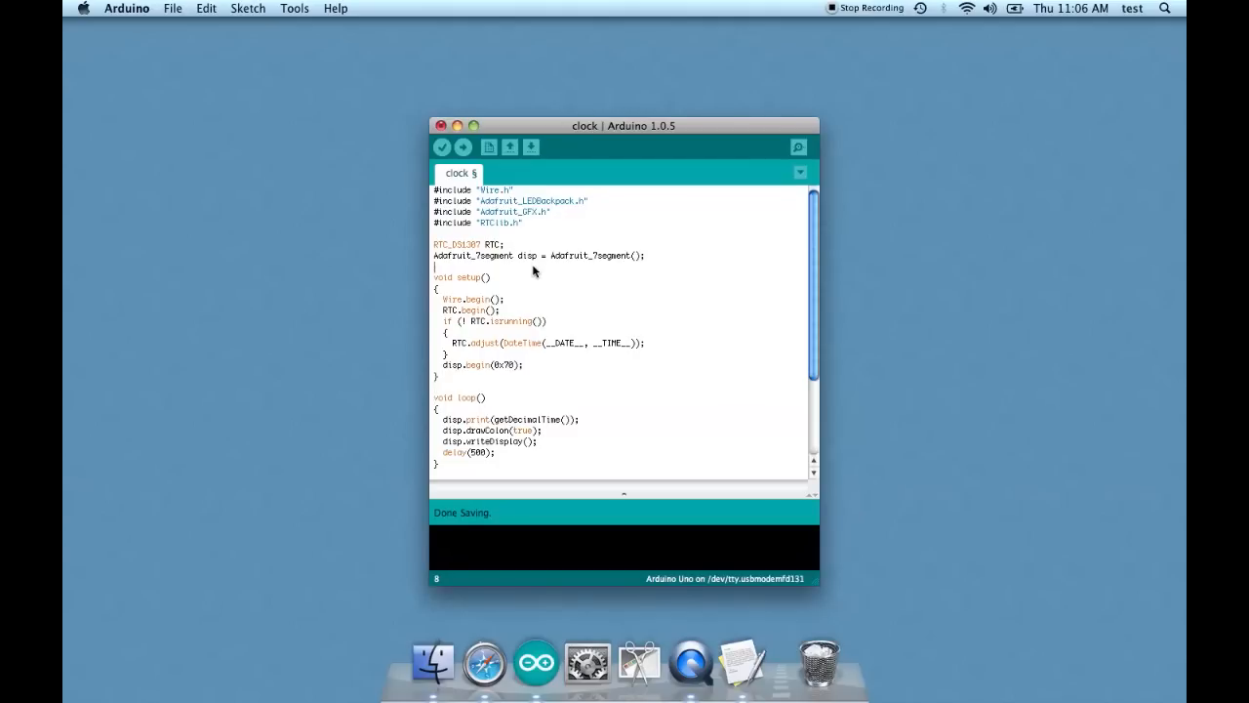
mouse_move(500, 299)
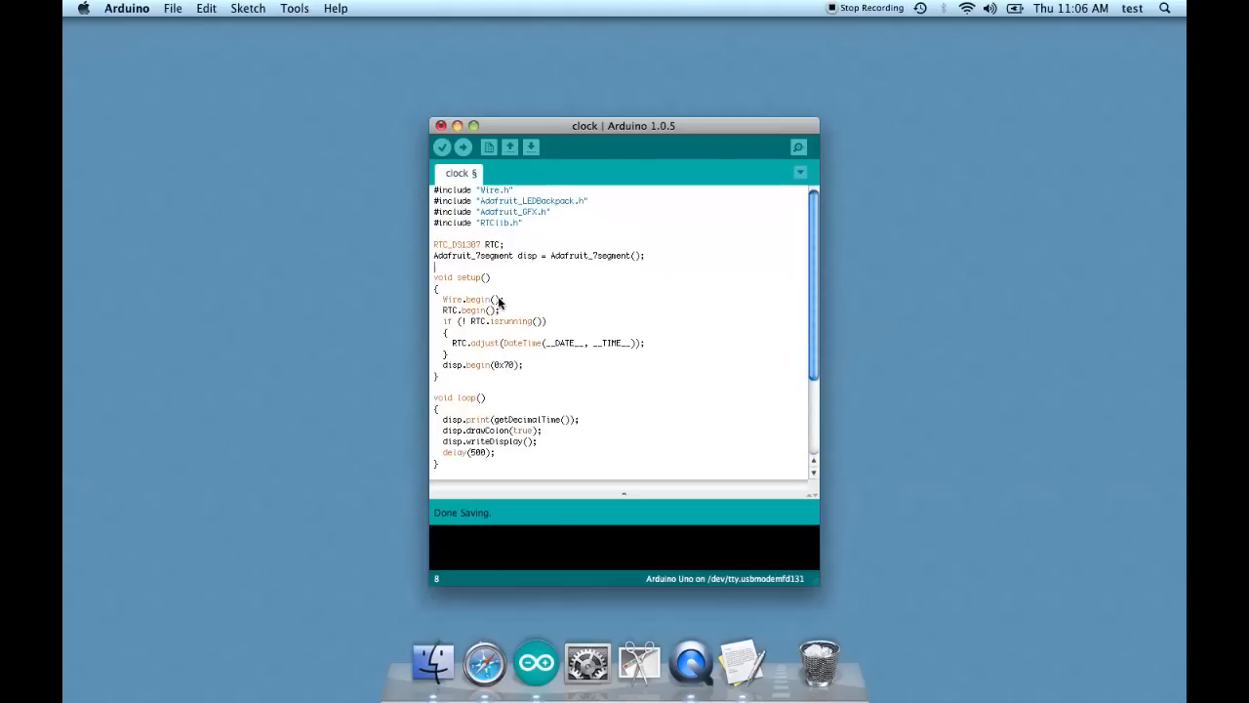
mouse_move(466, 265)
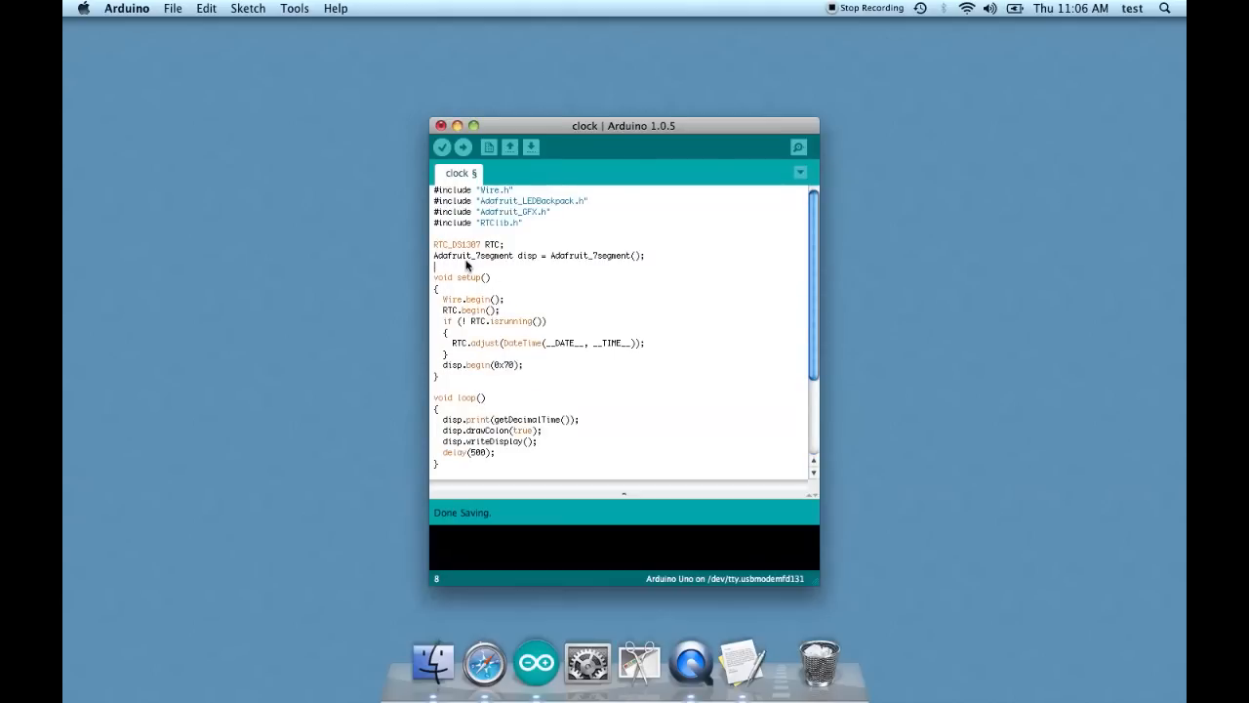
mouse_move(499, 254)
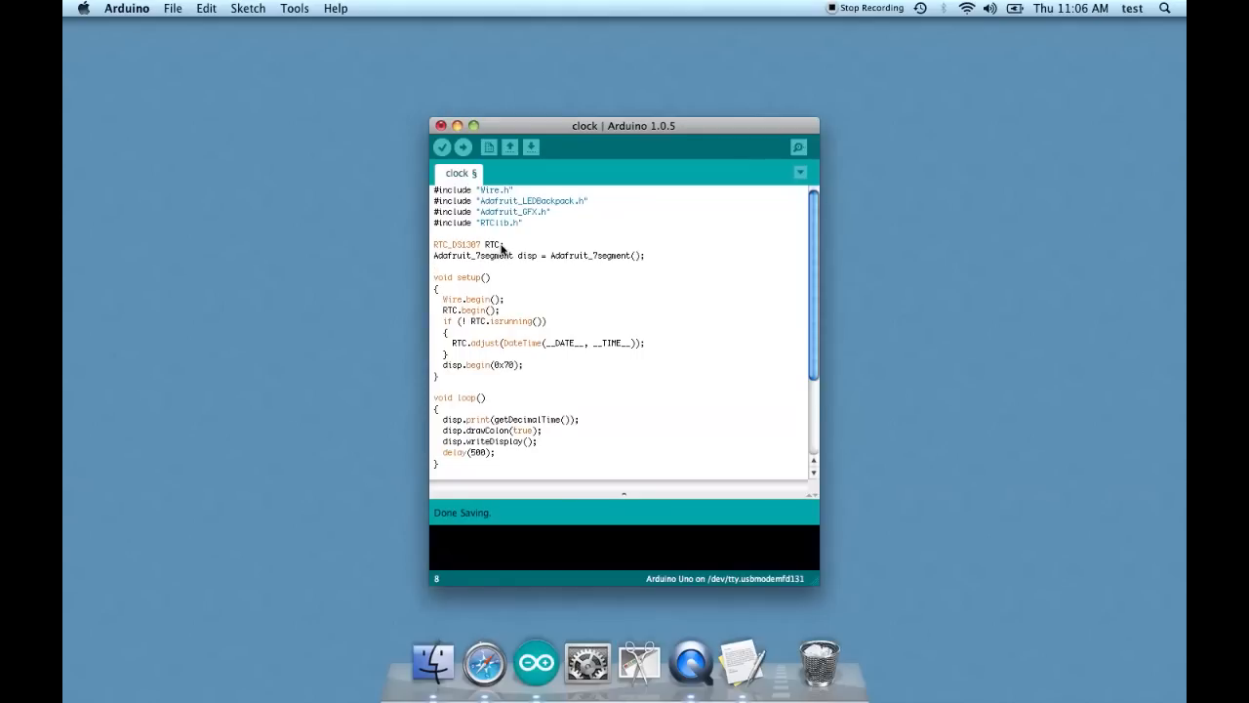
mouse_move(464, 264)
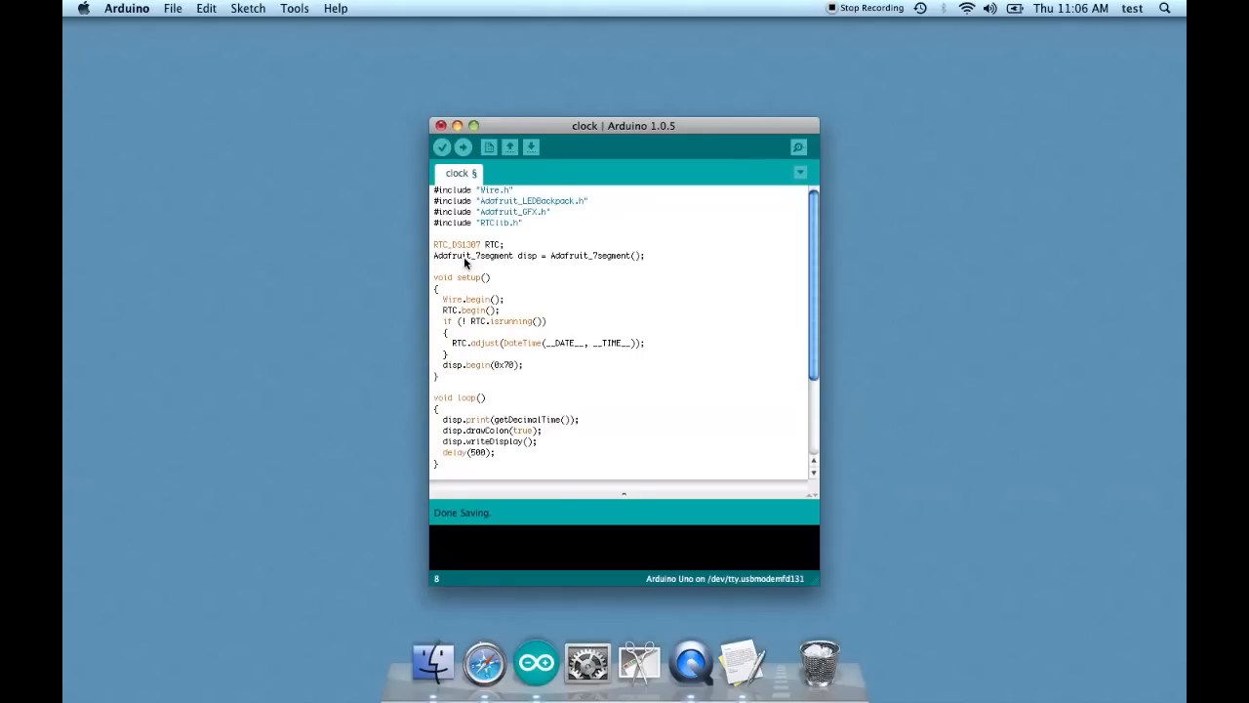
mouse_move(597, 269)
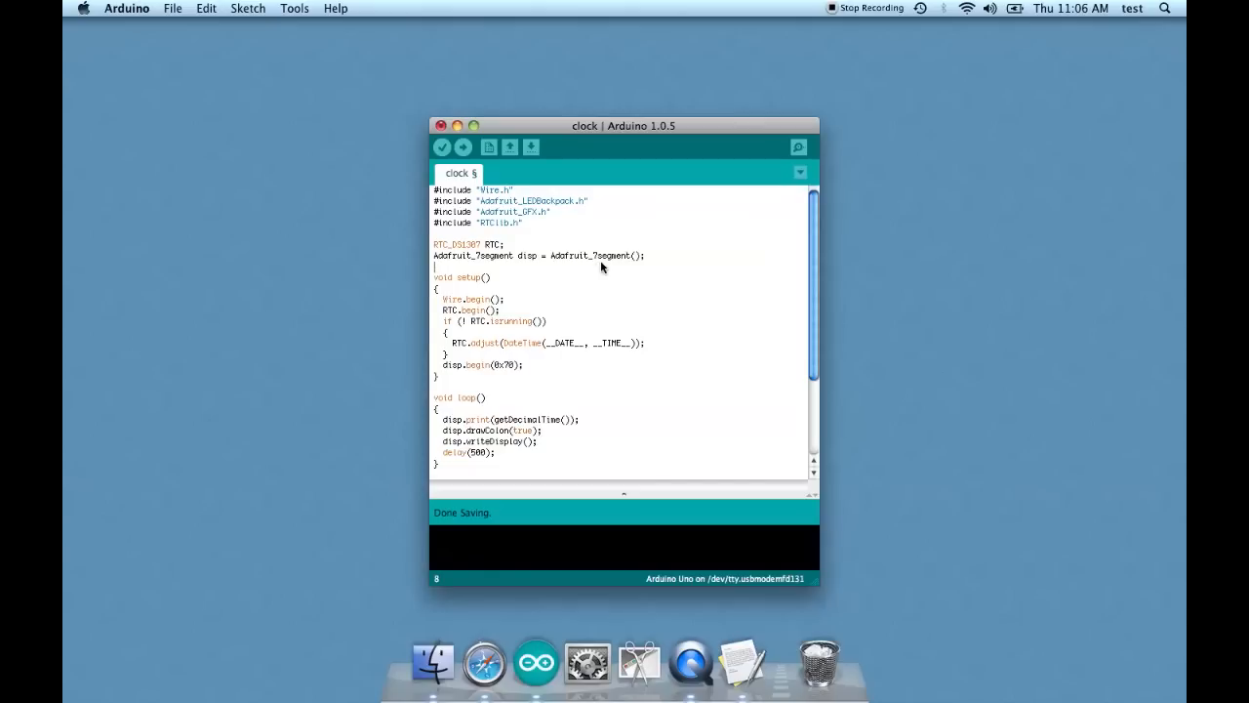
mouse_move(562, 320)
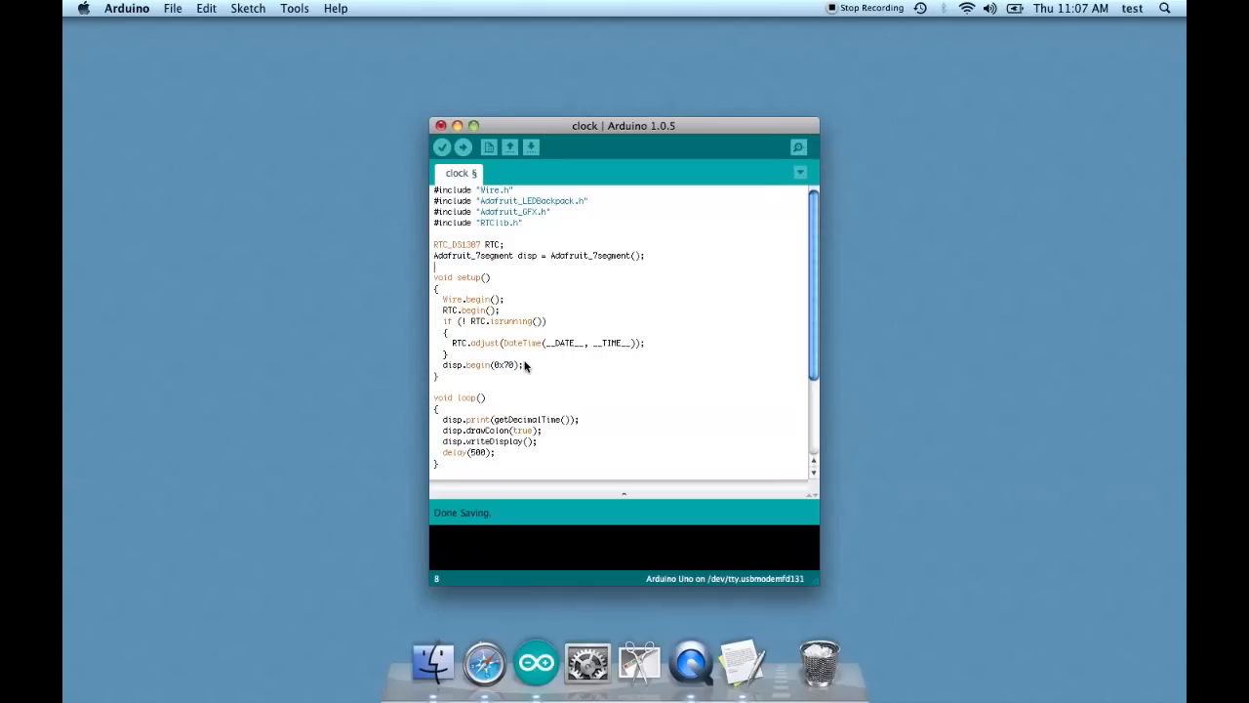
mouse_move(558, 327)
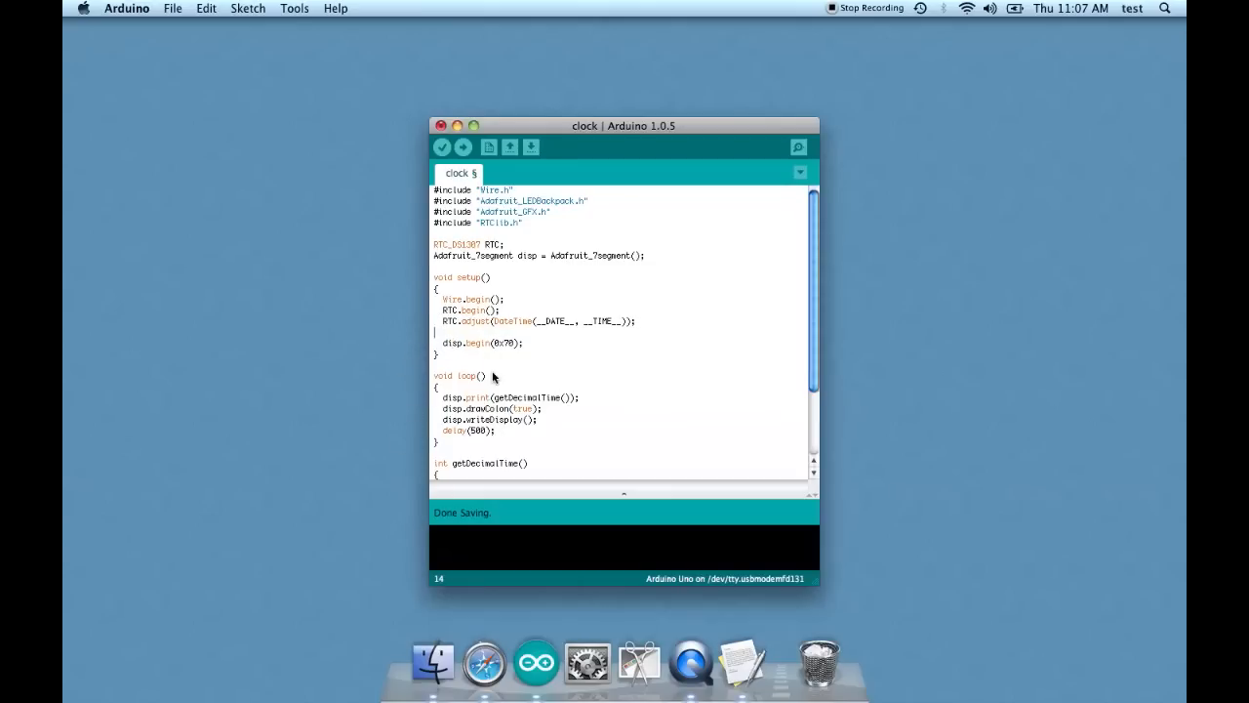
scroll("down", 3)
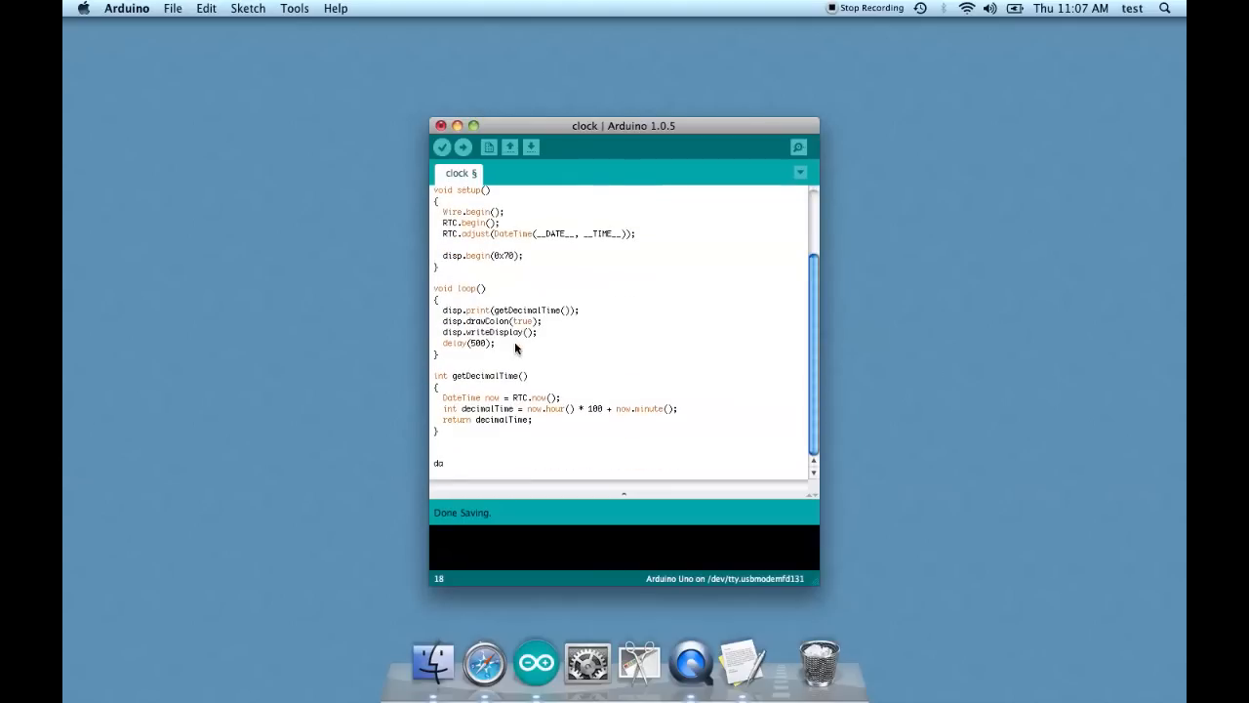
mouse_move(461, 410)
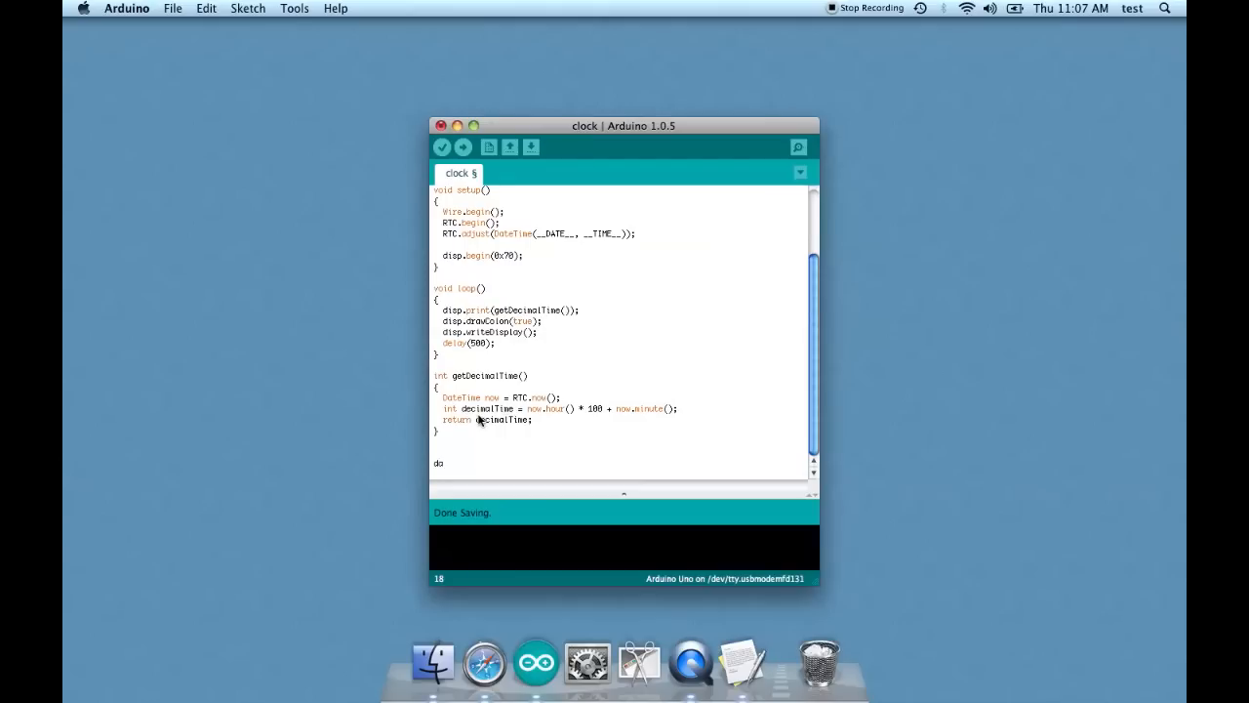
mouse_move(535, 414)
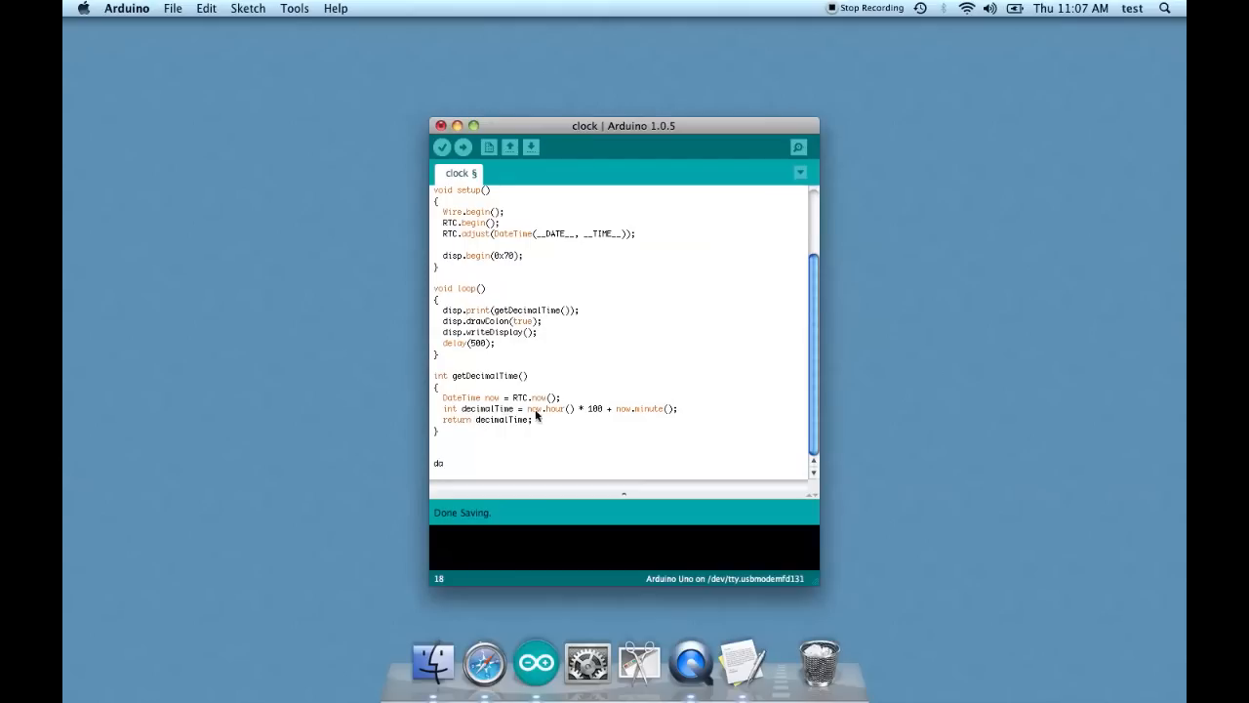
mouse_move(596, 418)
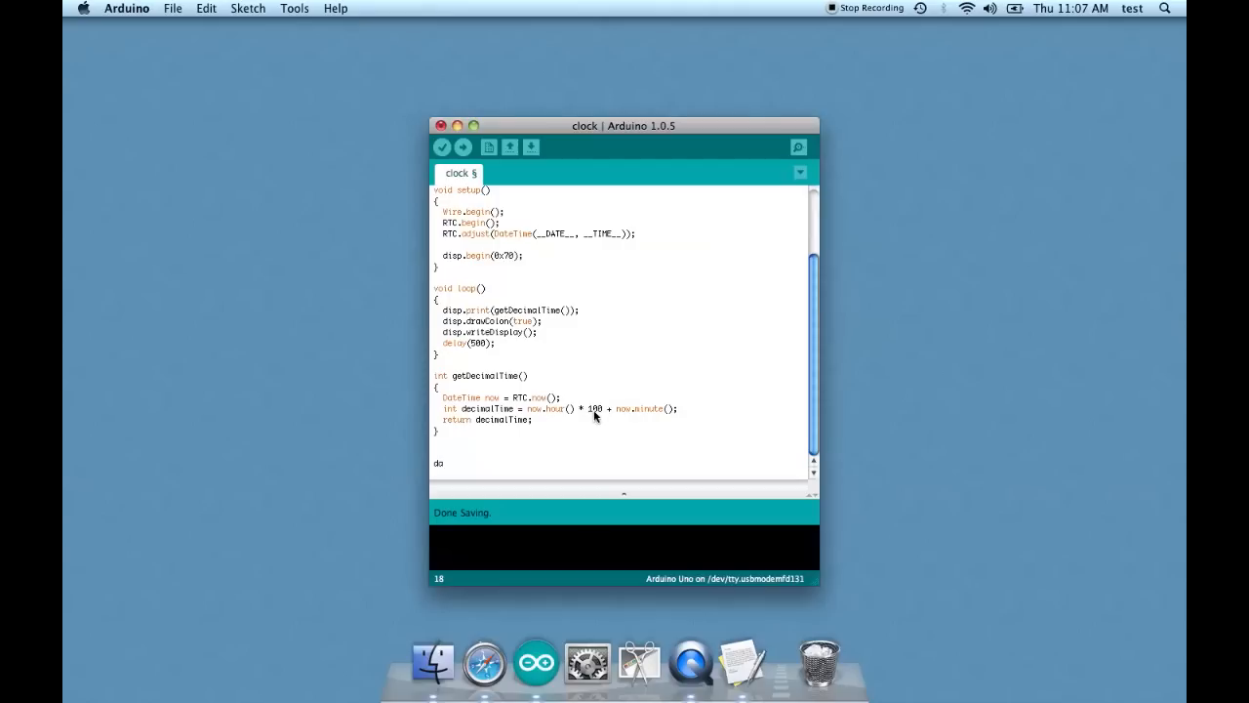
mouse_move(654, 408)
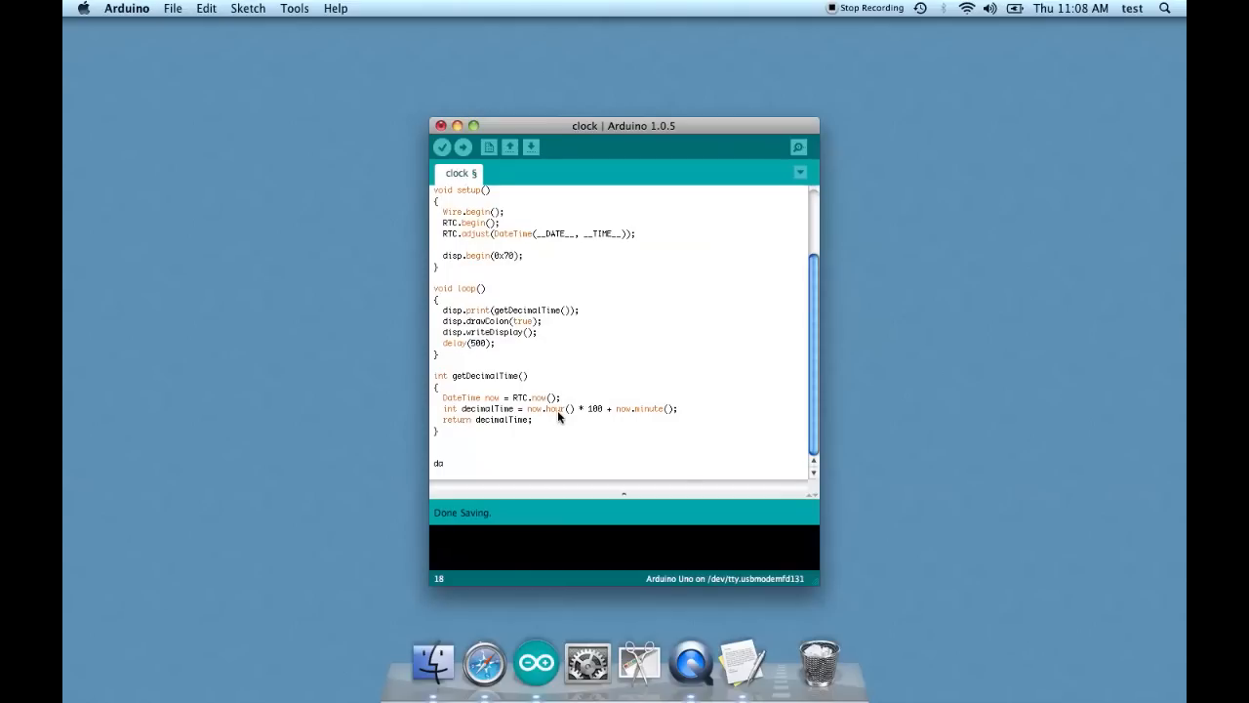
mouse_move(609, 414)
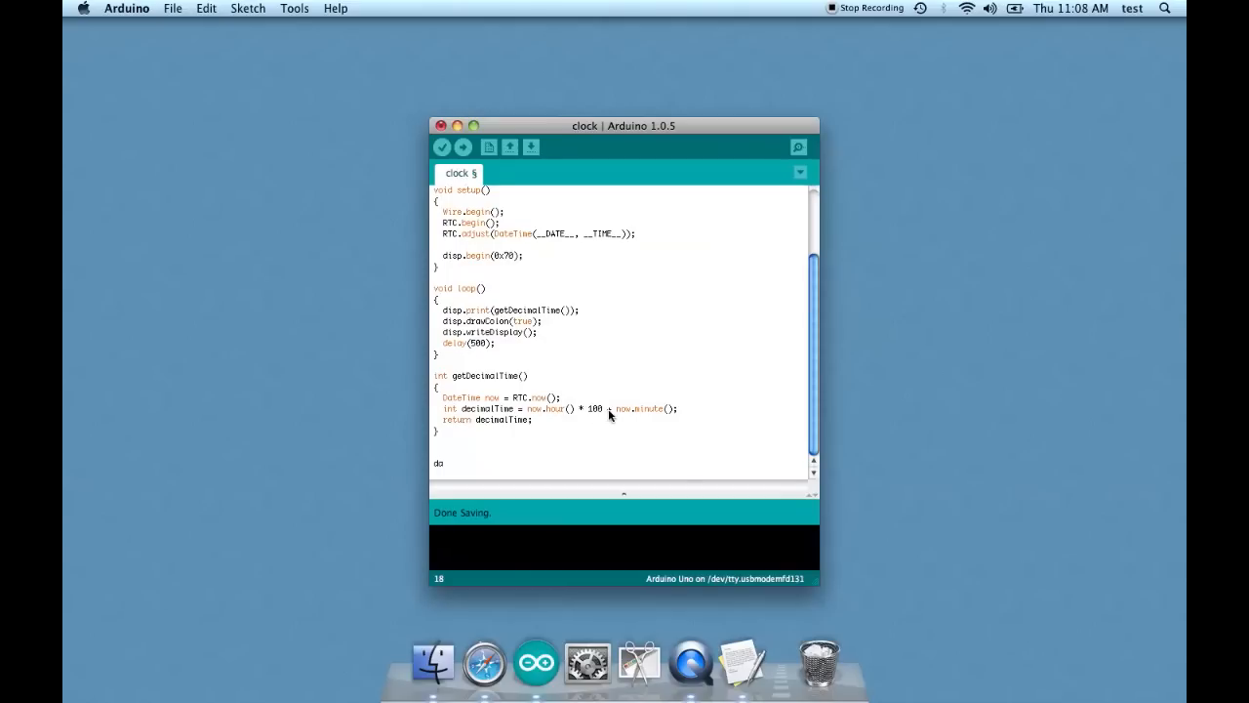
mouse_move(582, 420)
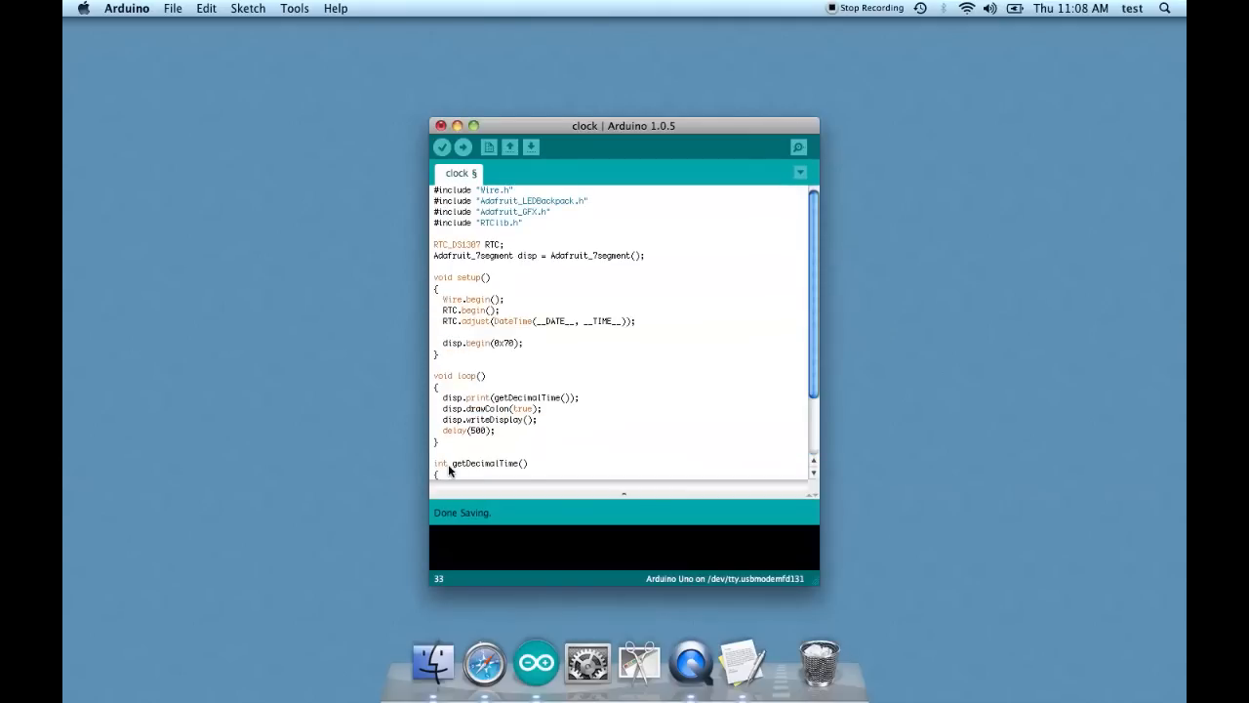
scroll("down", 3)
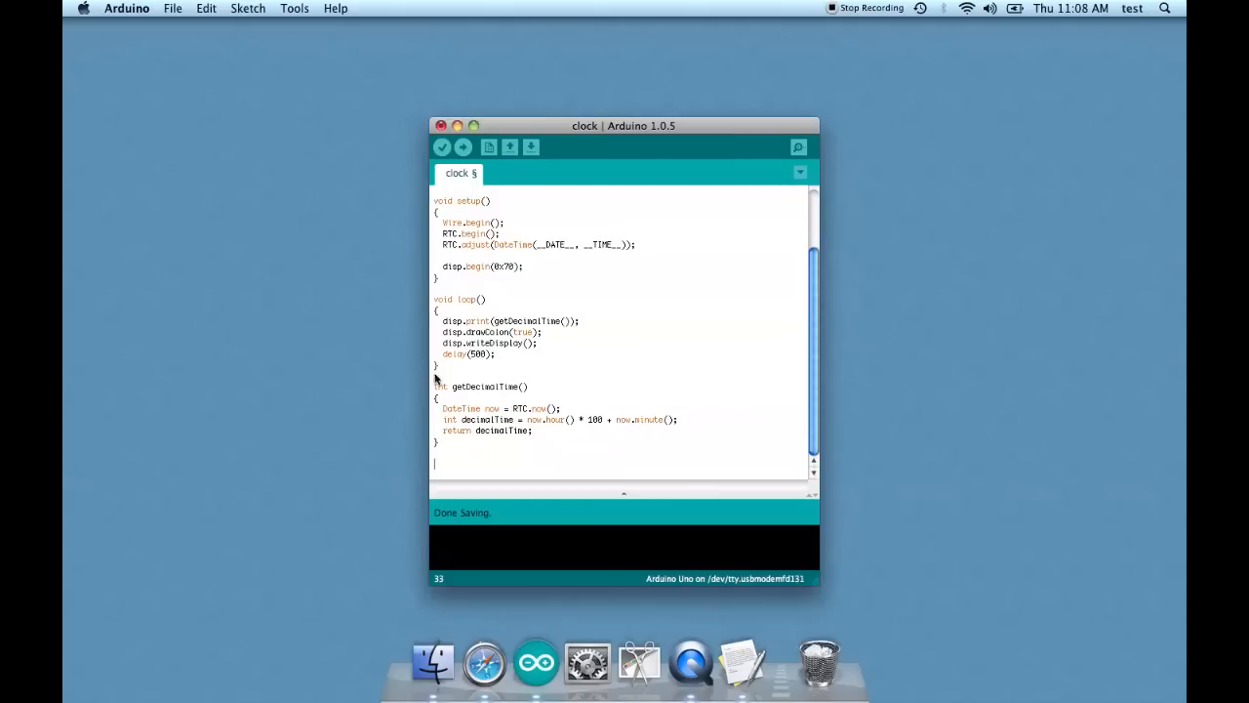
mouse_move(488, 395)
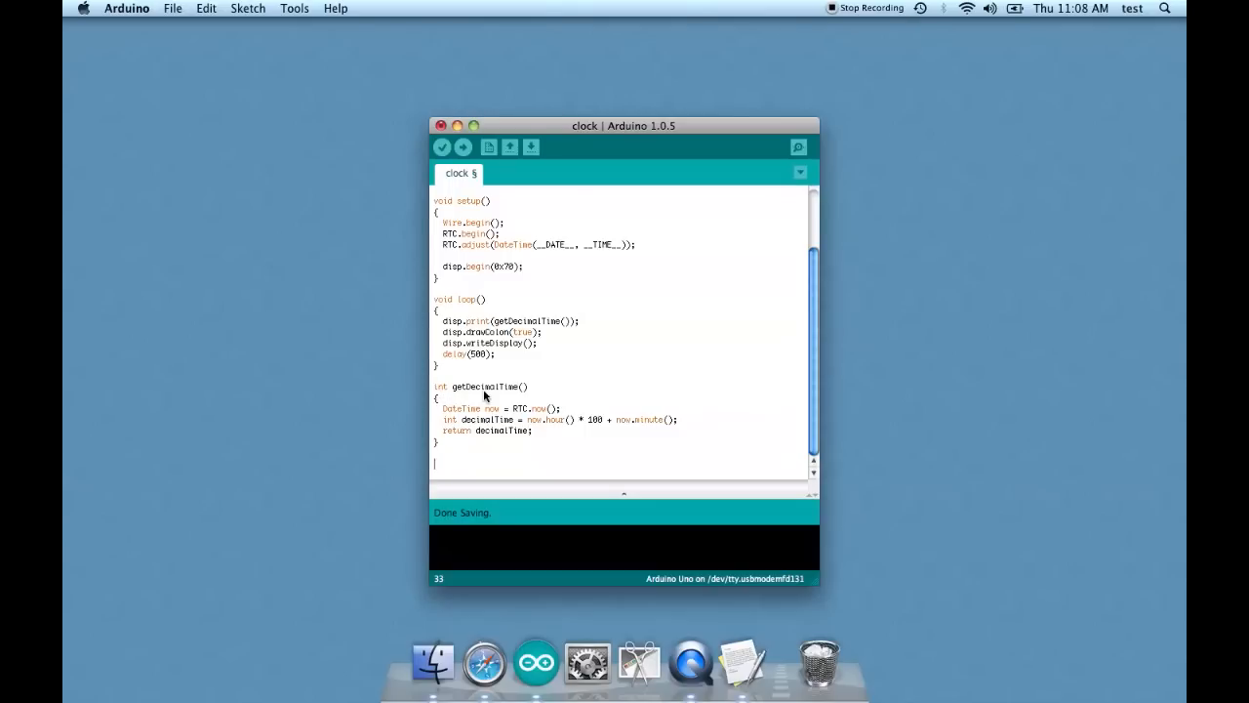
mouse_move(492, 390)
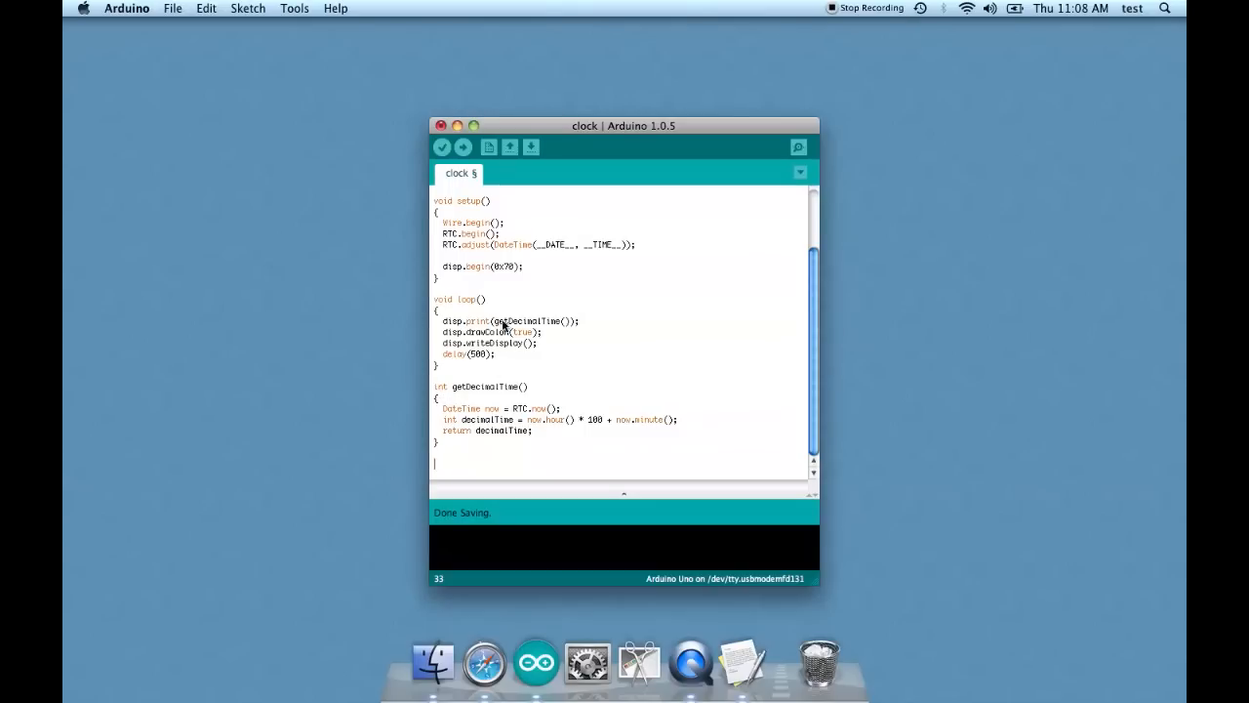
mouse_move(459, 355)
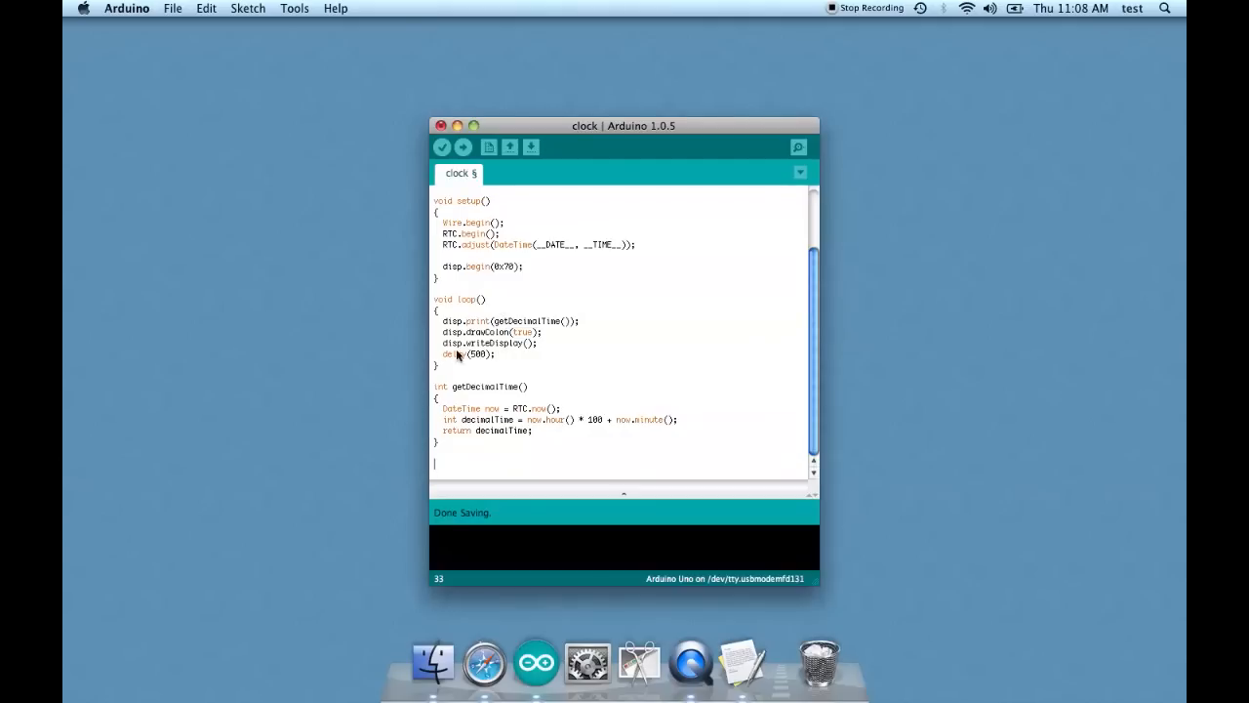
mouse_move(436, 359)
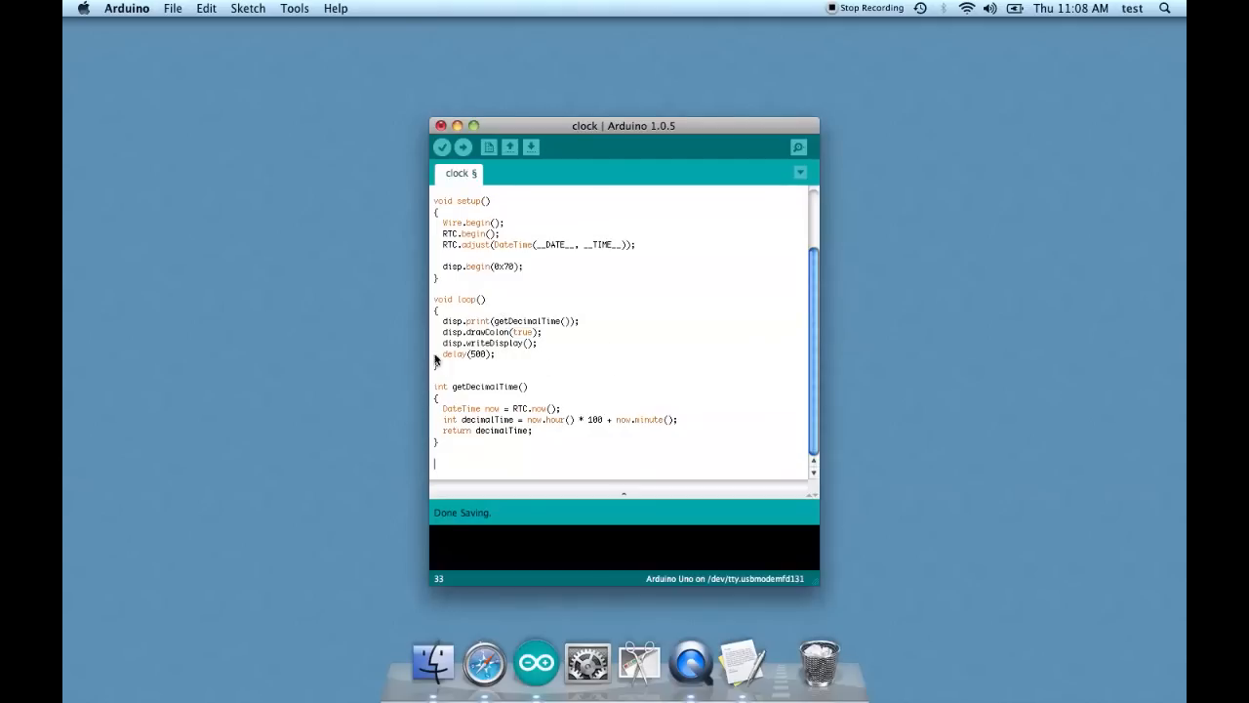
mouse_move(518, 367)
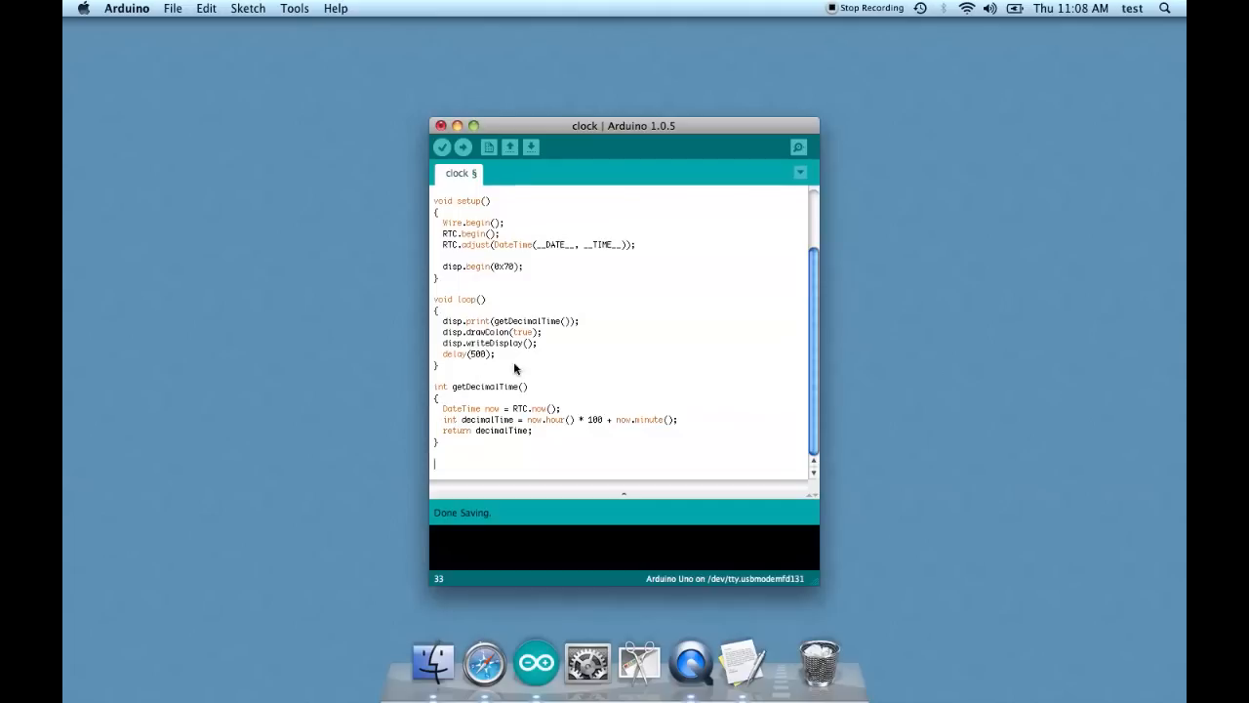
mouse_move(590, 357)
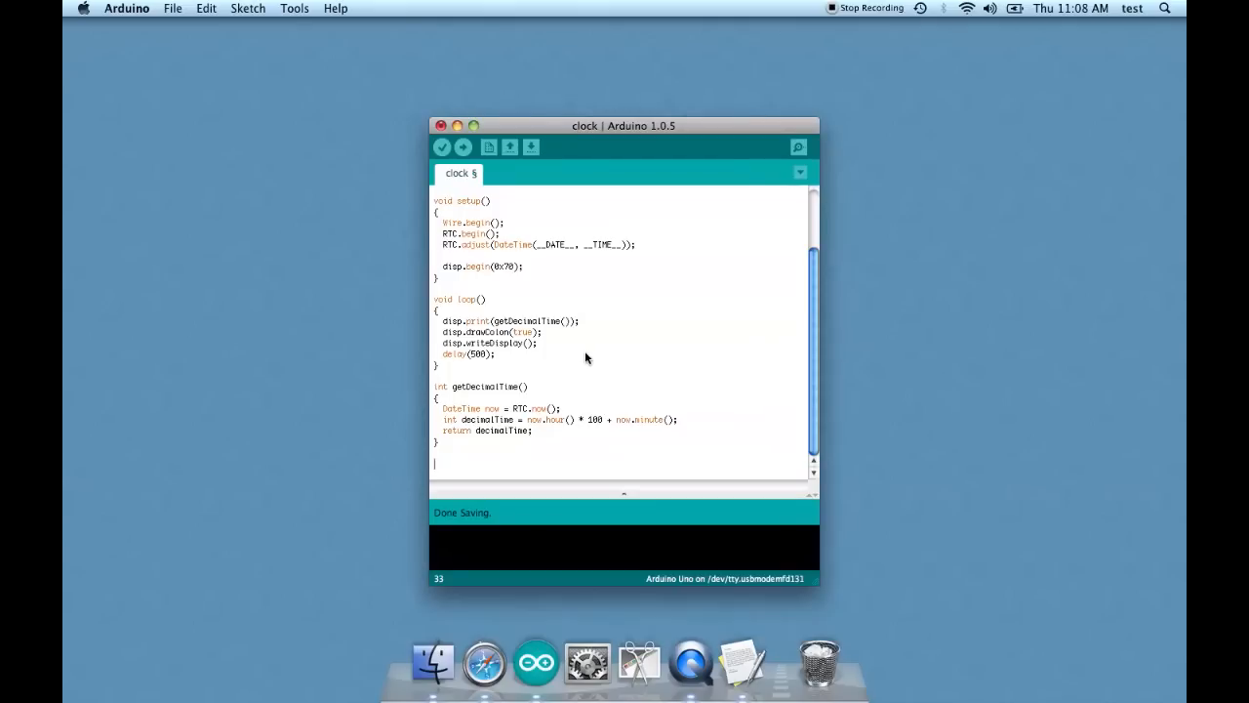
mouse_move(719, 376)
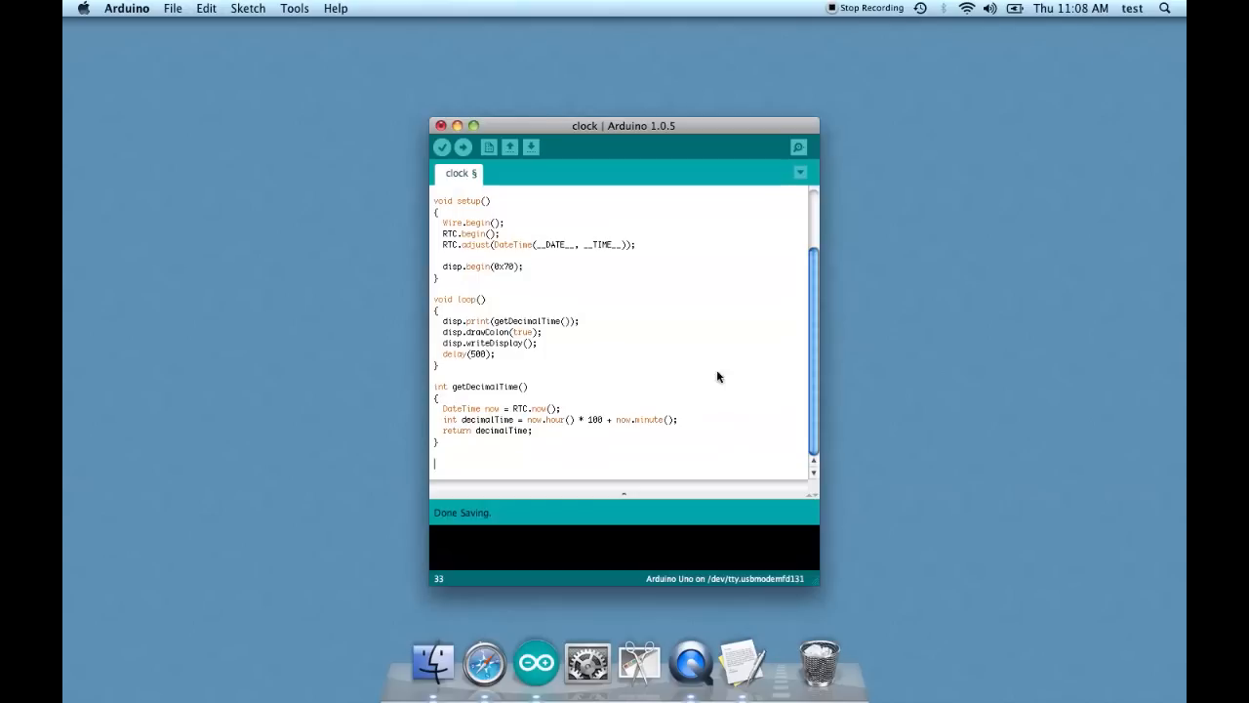
mouse_move(691, 226)
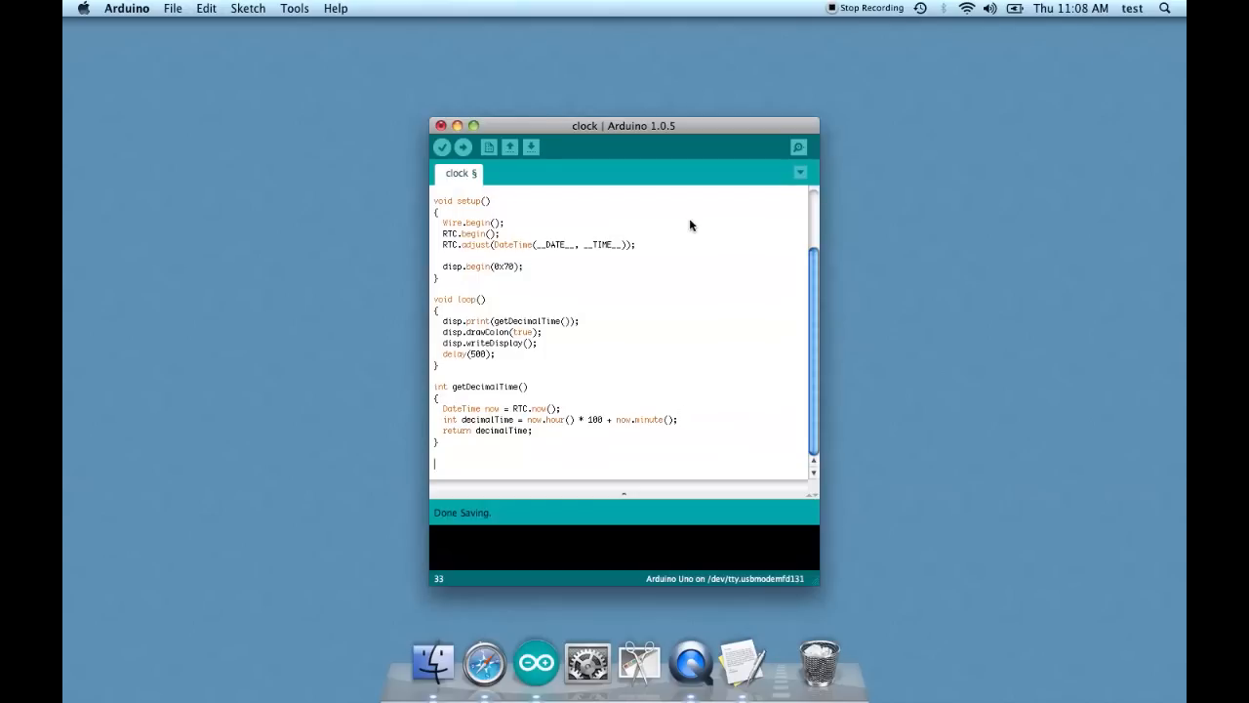